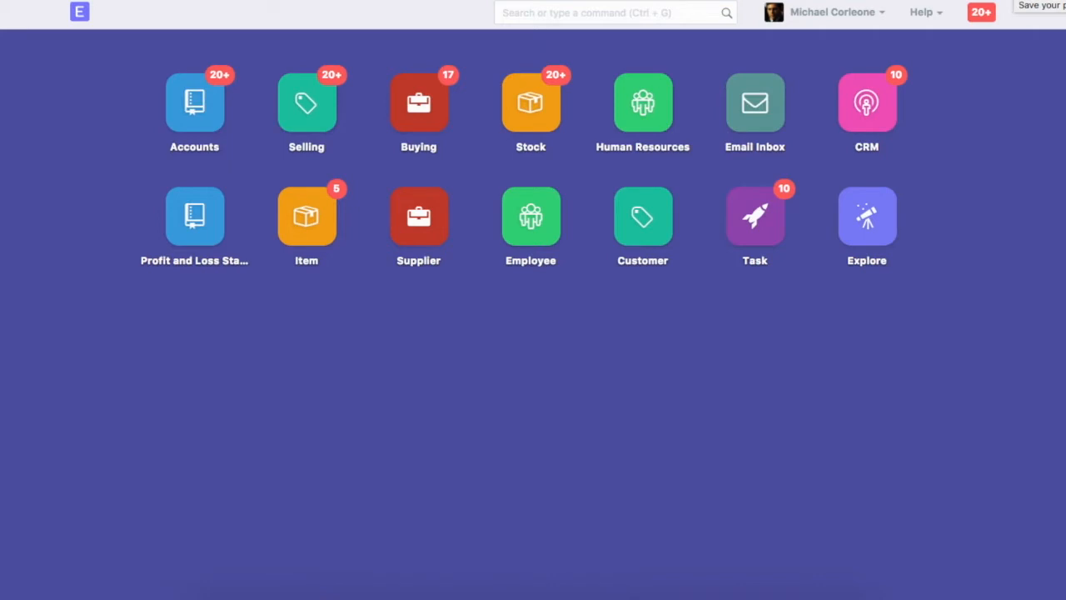
# Start a new purchase order from the search bar with 'new purchase o'
pyautogui.click(608, 13)
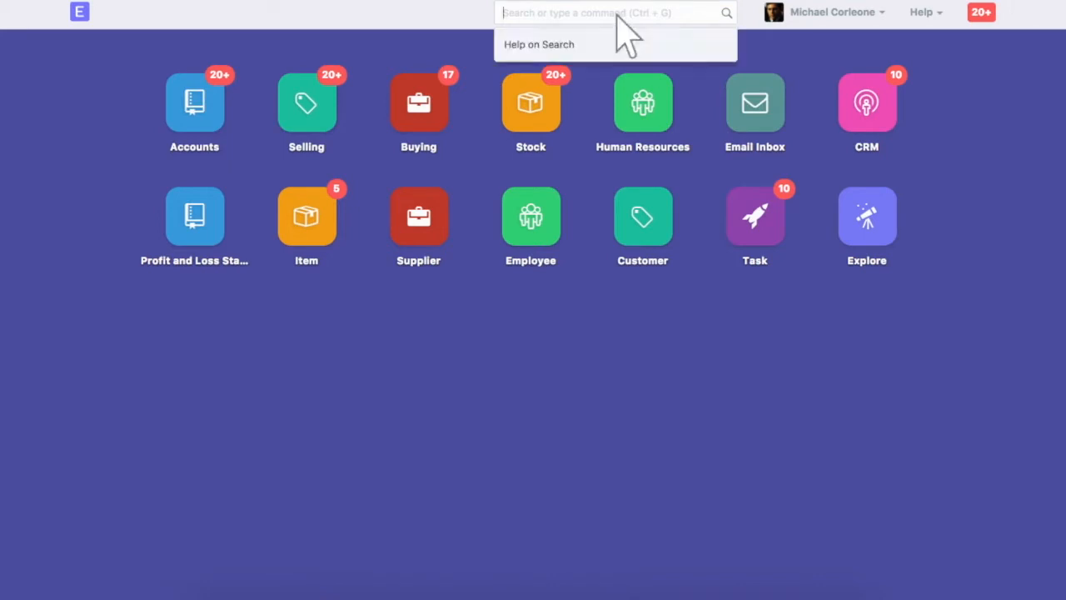
pyautogui.write('new purchase o')
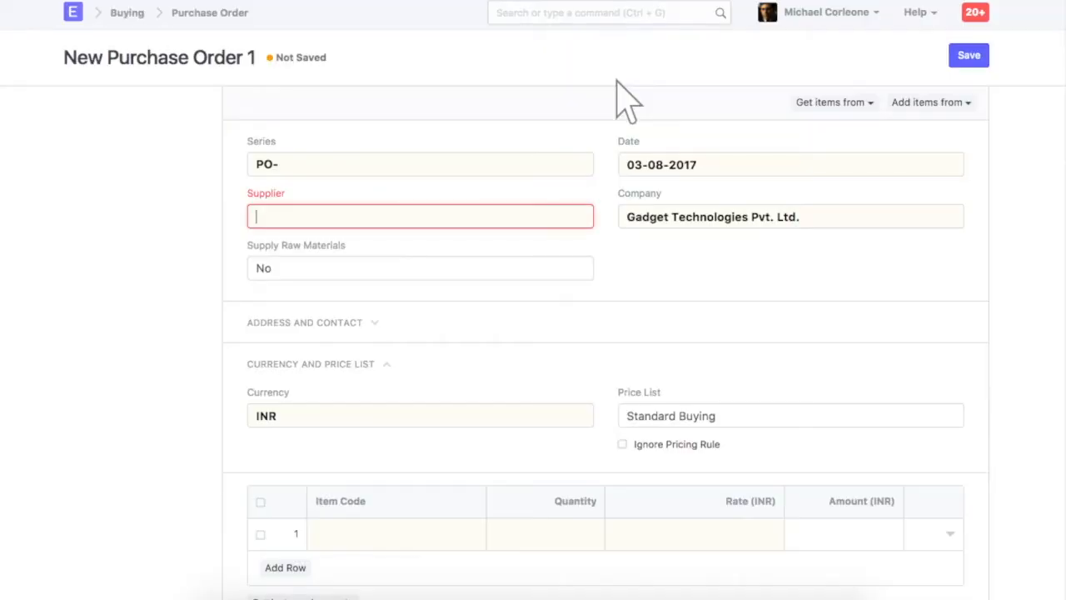
# Pull 5 Motherboards and 10 5 MP Cameras into the order from material request MREQ-00028
pyautogui.click(419, 216)
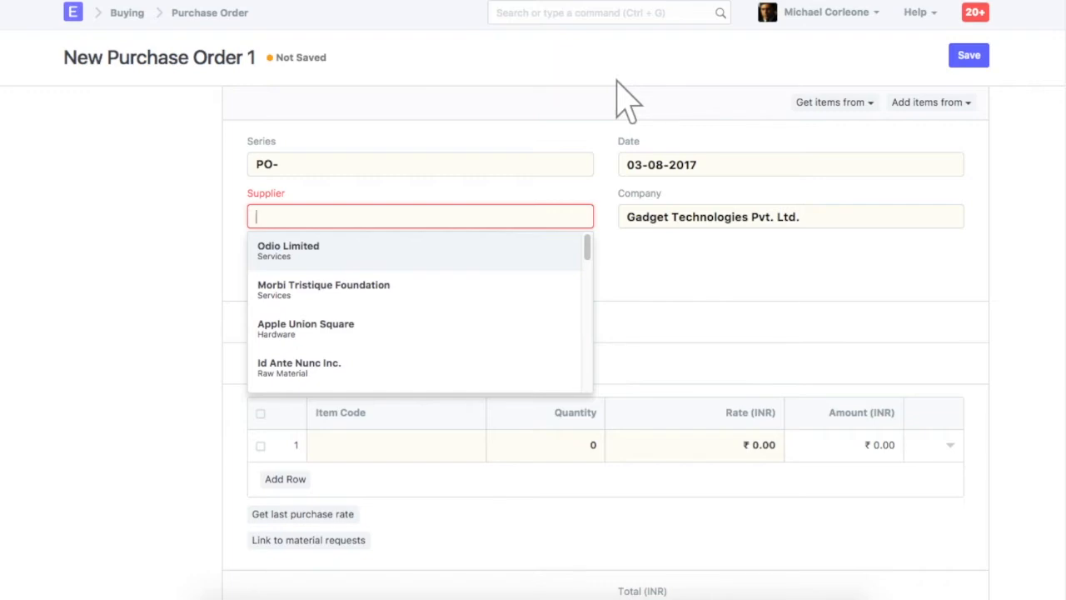
pyautogui.click(926, 101)
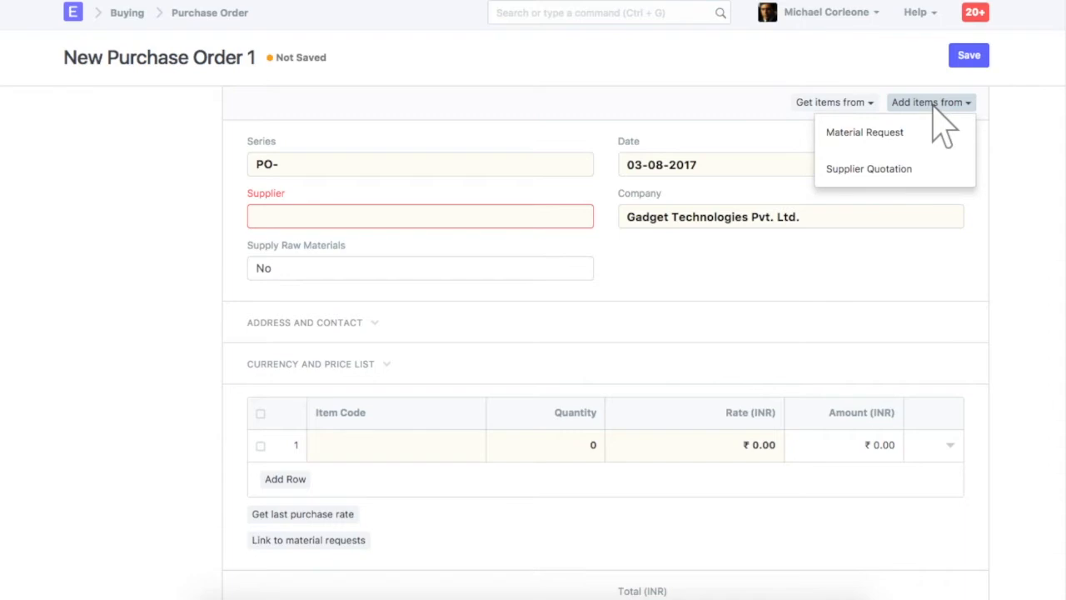
pyautogui.click(864, 132)
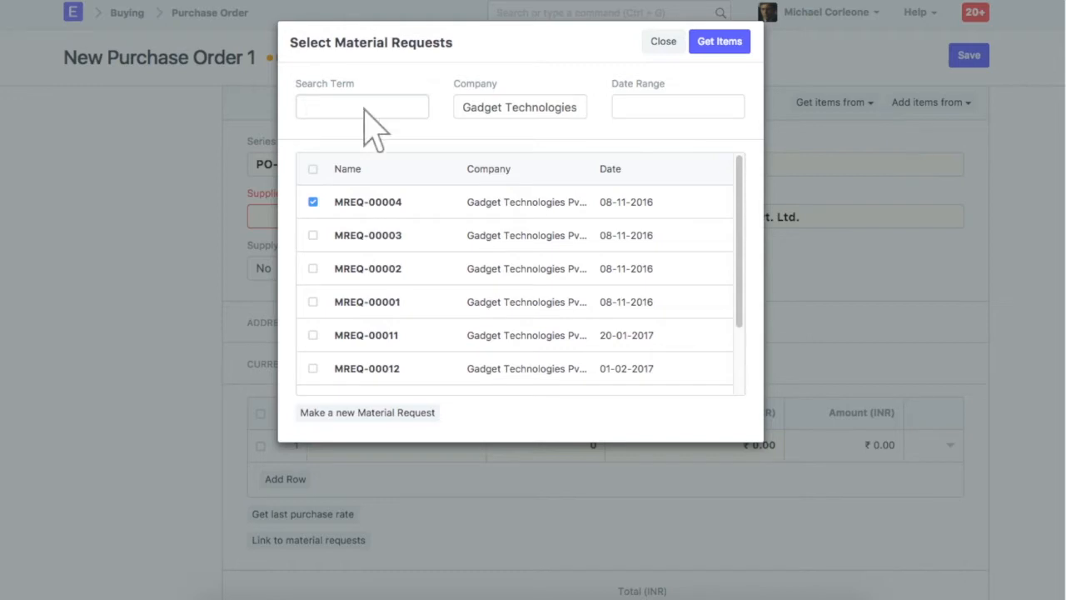
pyautogui.write('28')
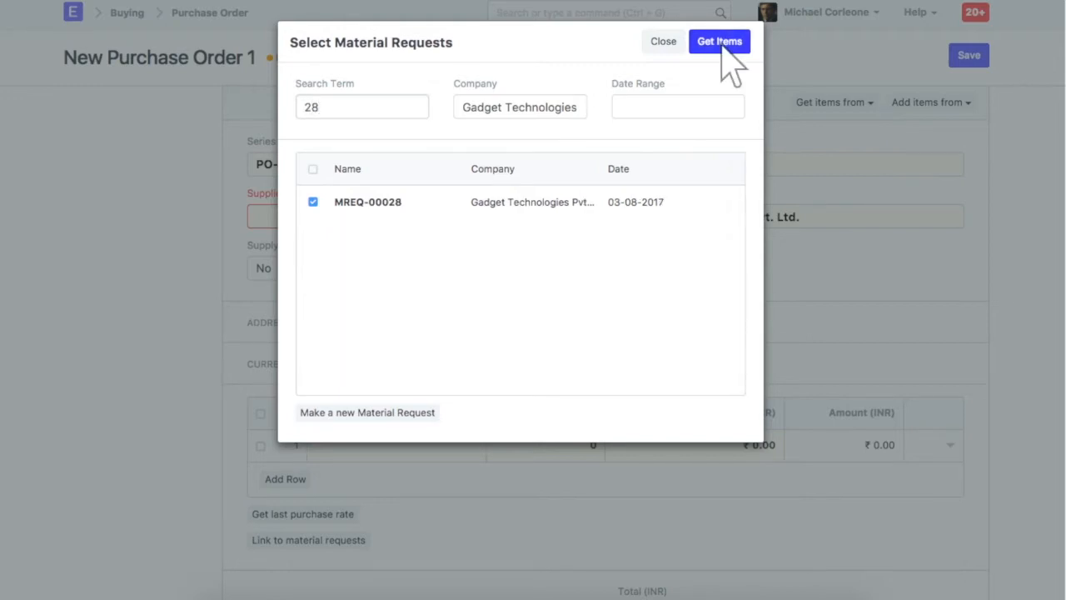
pyautogui.click(719, 40)
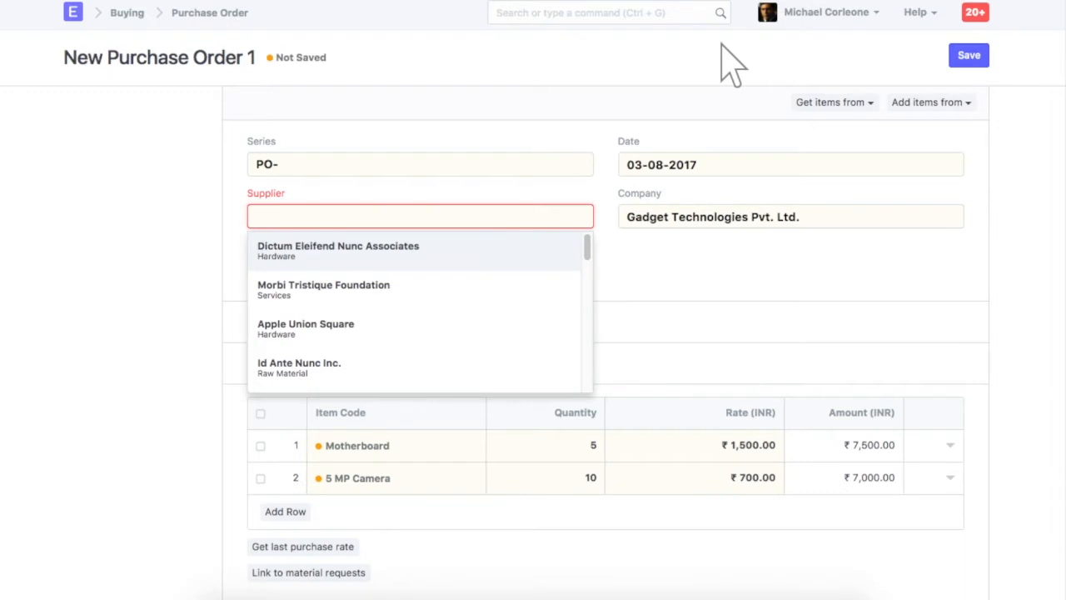
# Set supplier Id Ante Nunc Inc. and review the Motherboard item row details
pyautogui.write('ID ante n')
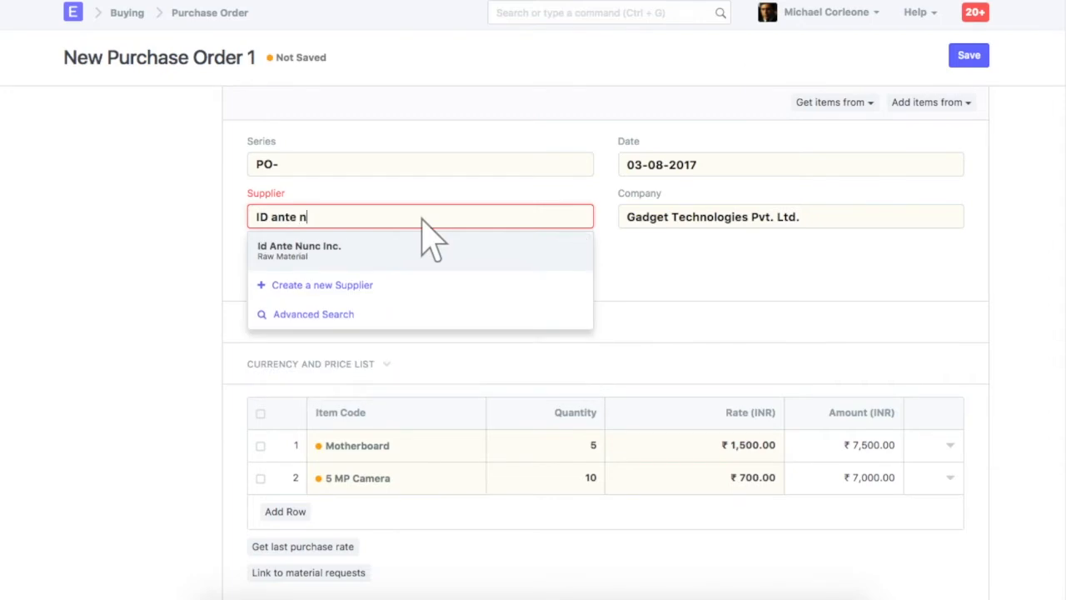
pyautogui.click(298, 250)
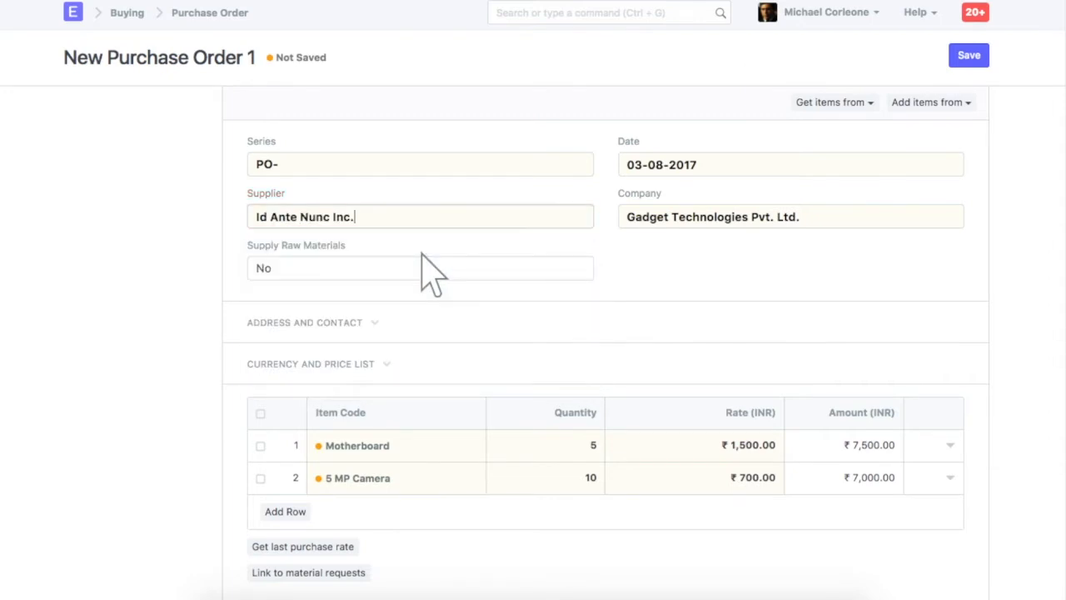
pyautogui.click(309, 363)
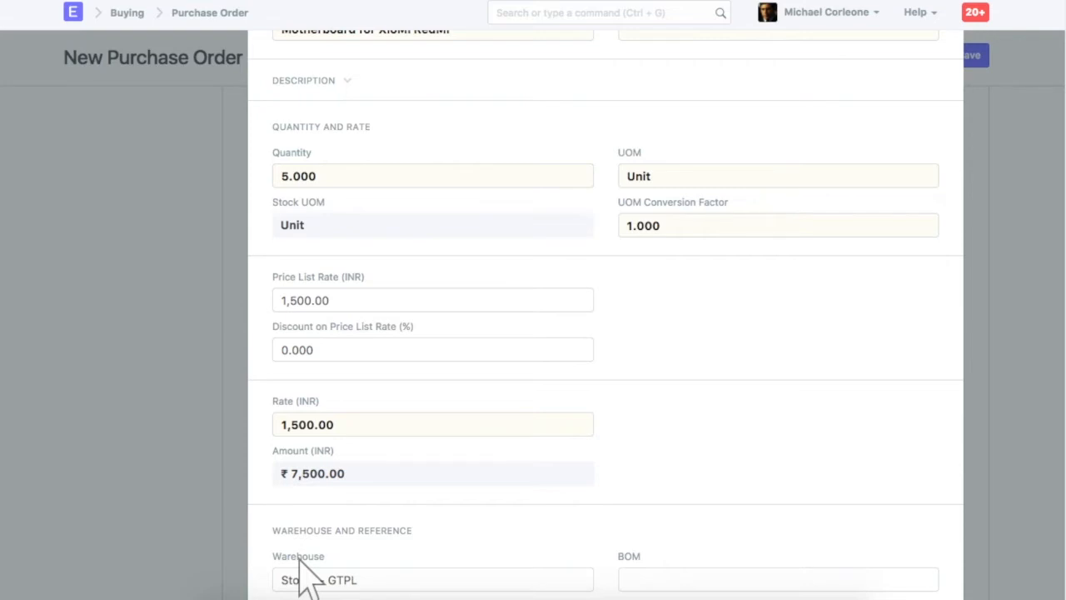
pyautogui.scroll(-3)
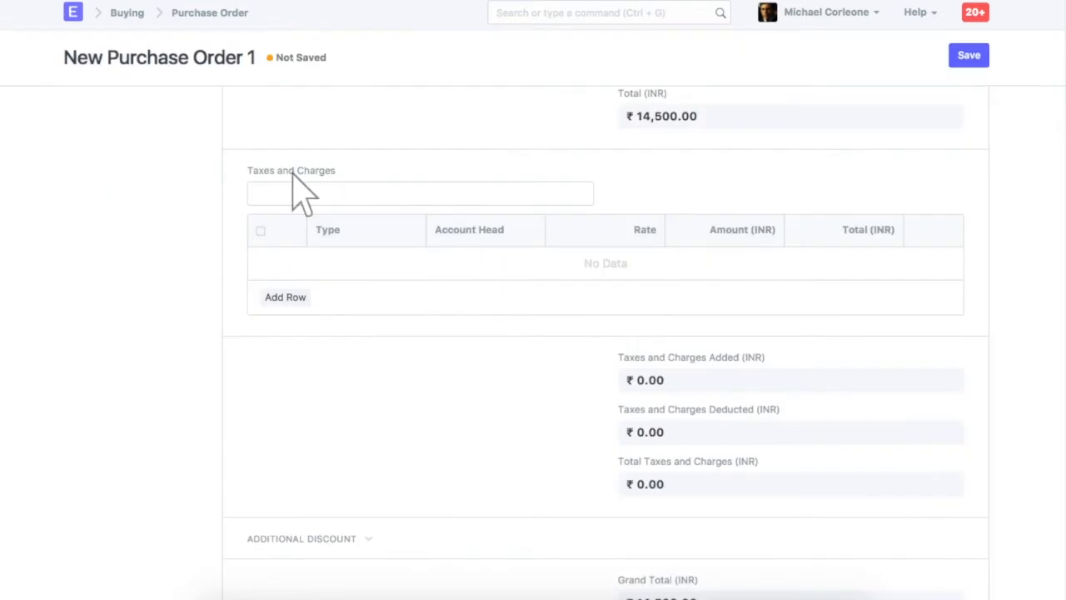
# Apply the In State tax template (CGST and SGST) and save the order as draft PO-00028
pyautogui.write('in')
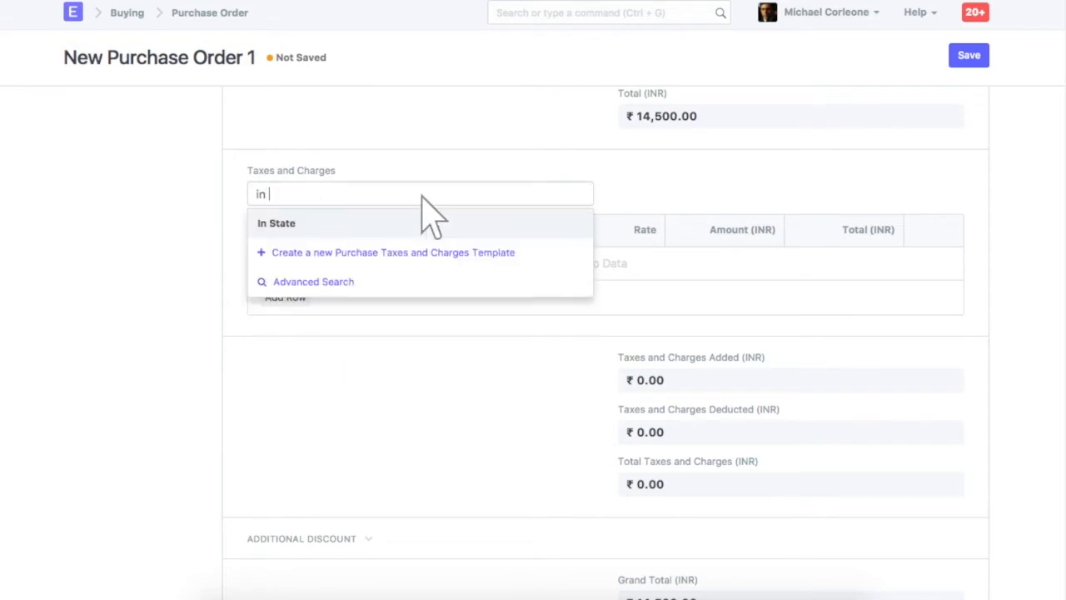
pyautogui.click(276, 224)
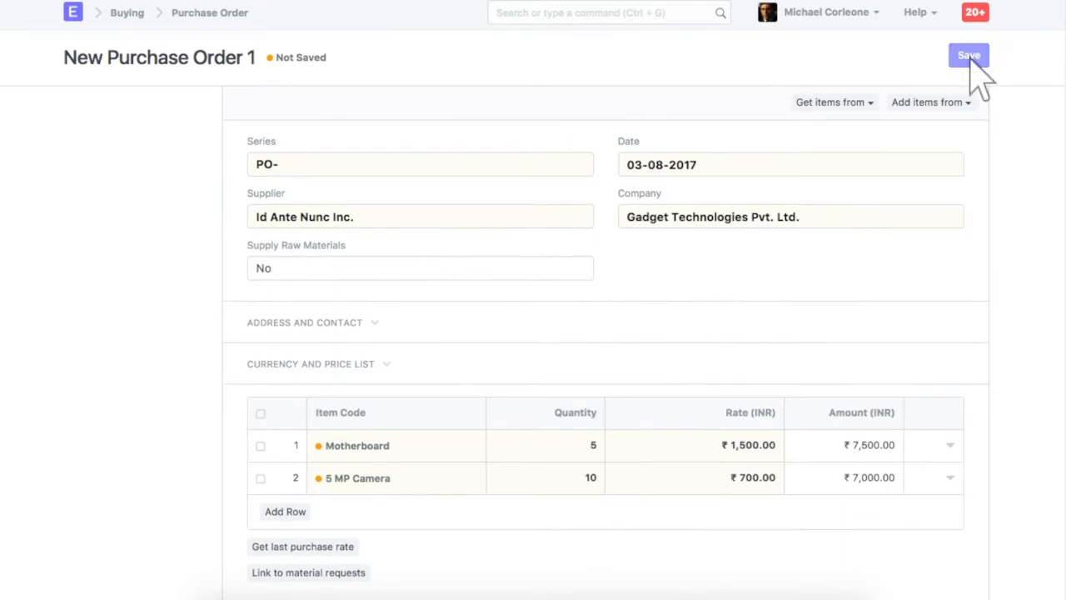
pyautogui.click(969, 55)
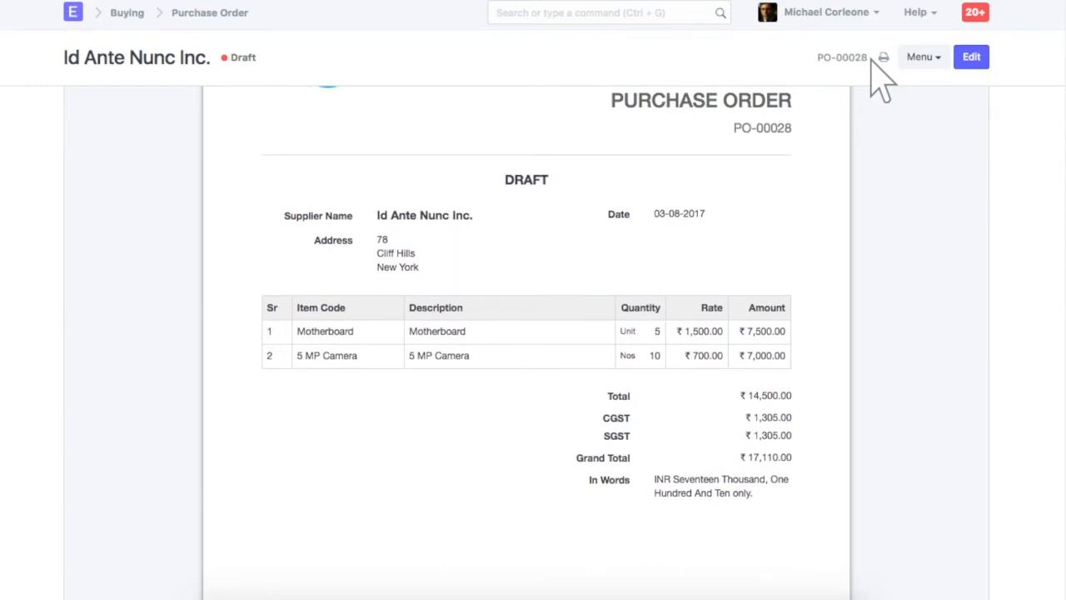
# Submit PO-00028, confirm it, and begin making a purchase receipt from it
pyautogui.click(970, 57)
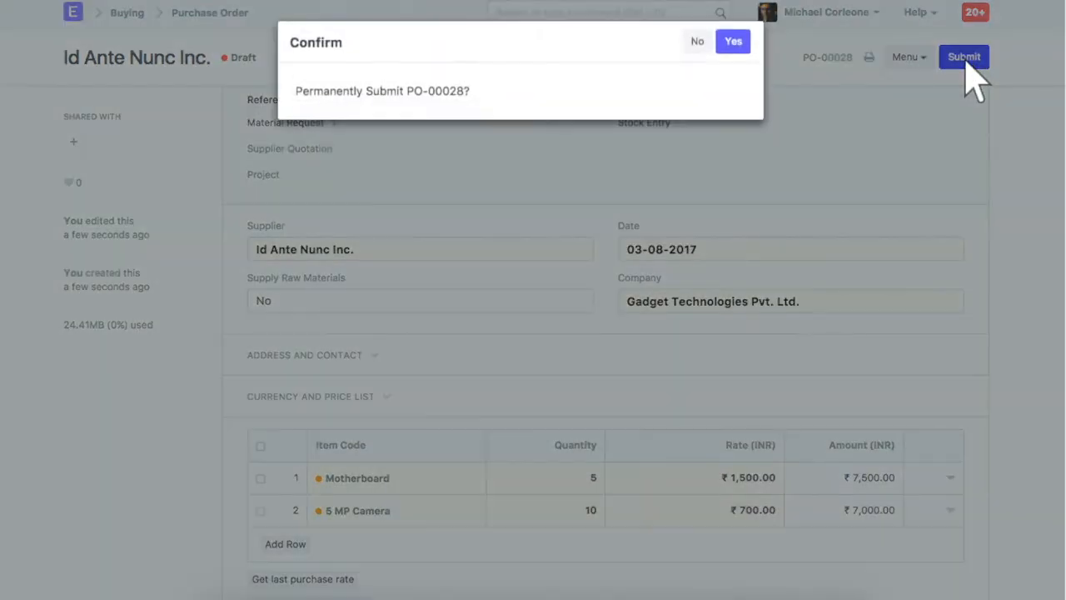
pyautogui.click(733, 40)
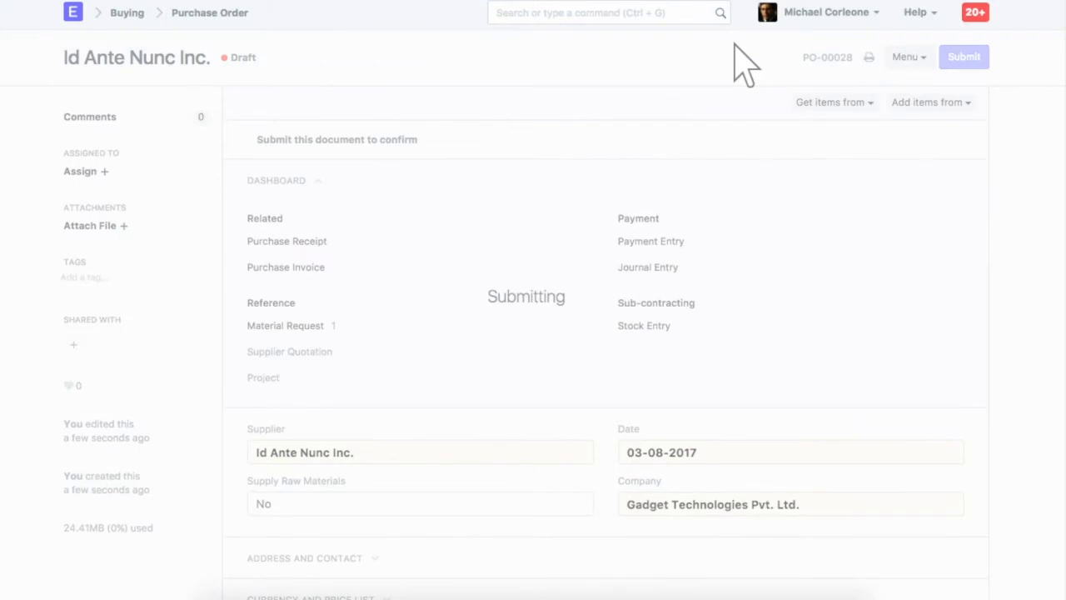
pyautogui.click(952, 102)
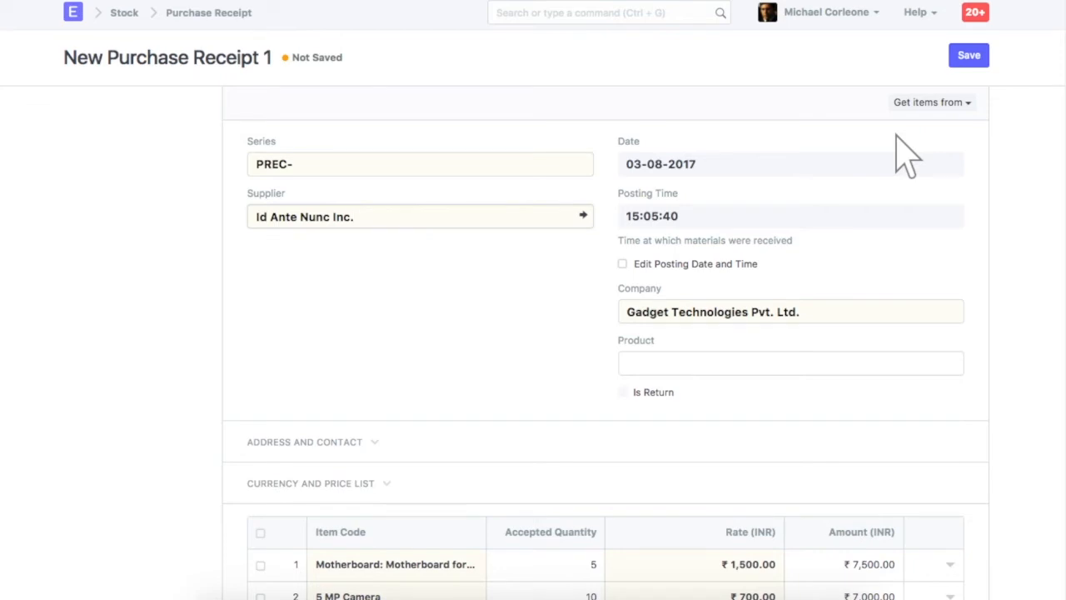
# Review the Motherboard row details on the new purchase receipt
pyautogui.click(394, 563)
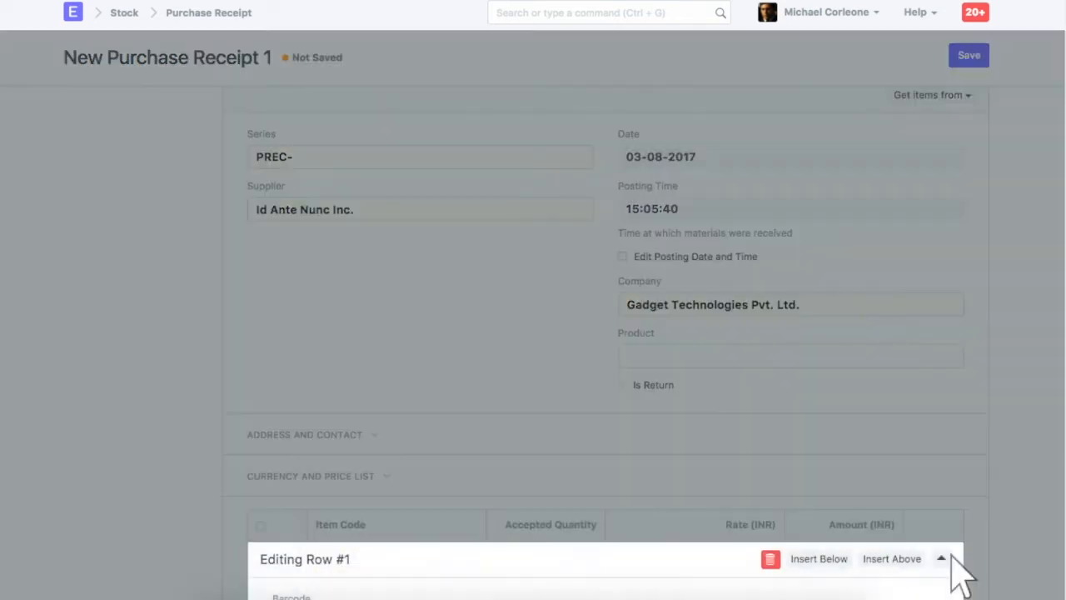
pyautogui.click(940, 559)
pyautogui.write('5')
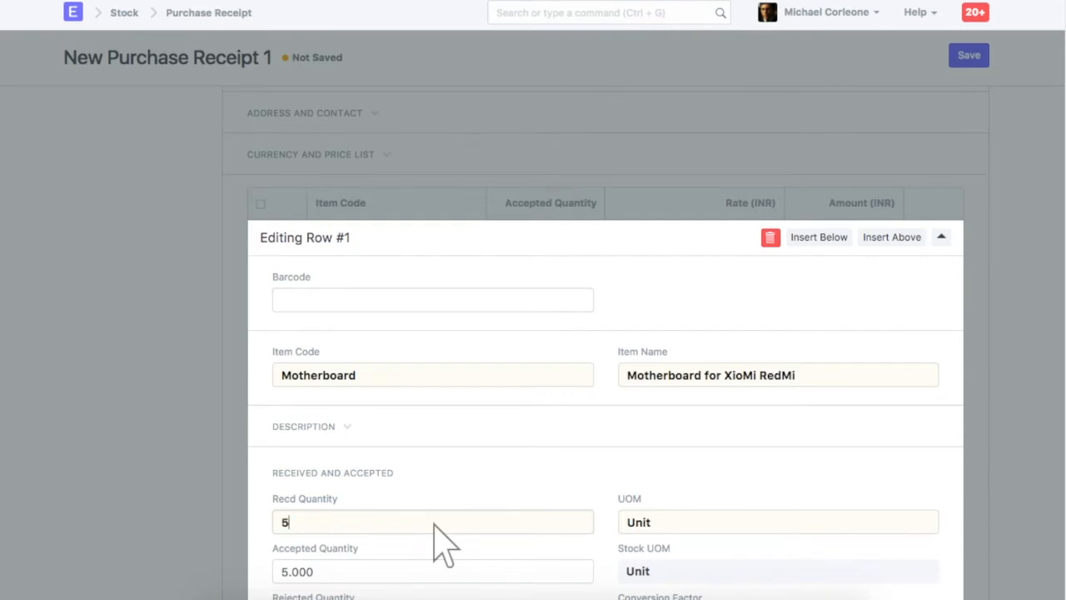
pyautogui.scroll(-3)
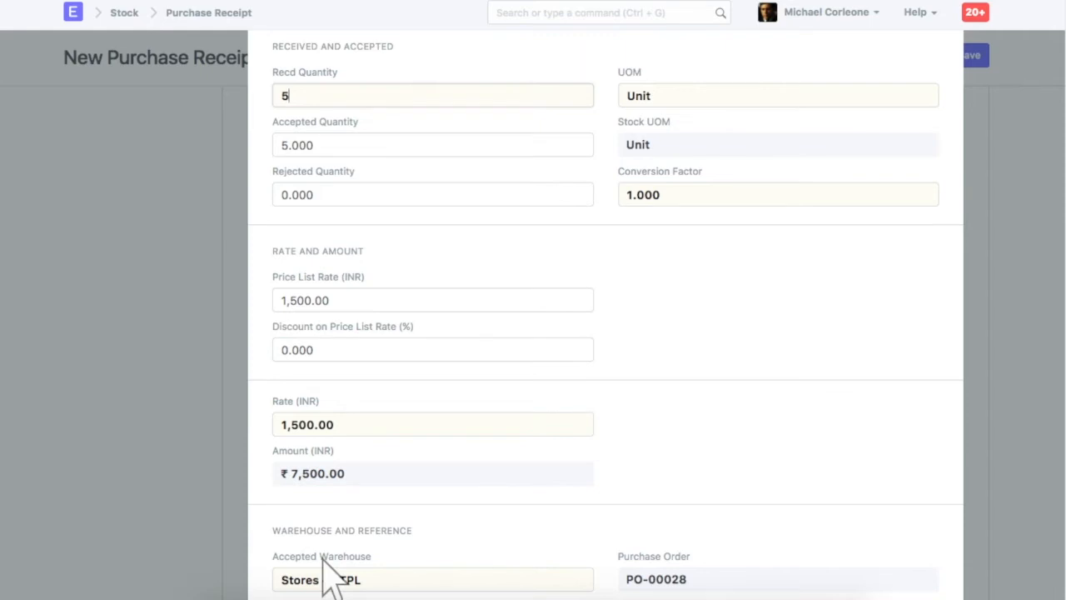
pyautogui.scroll(-3)
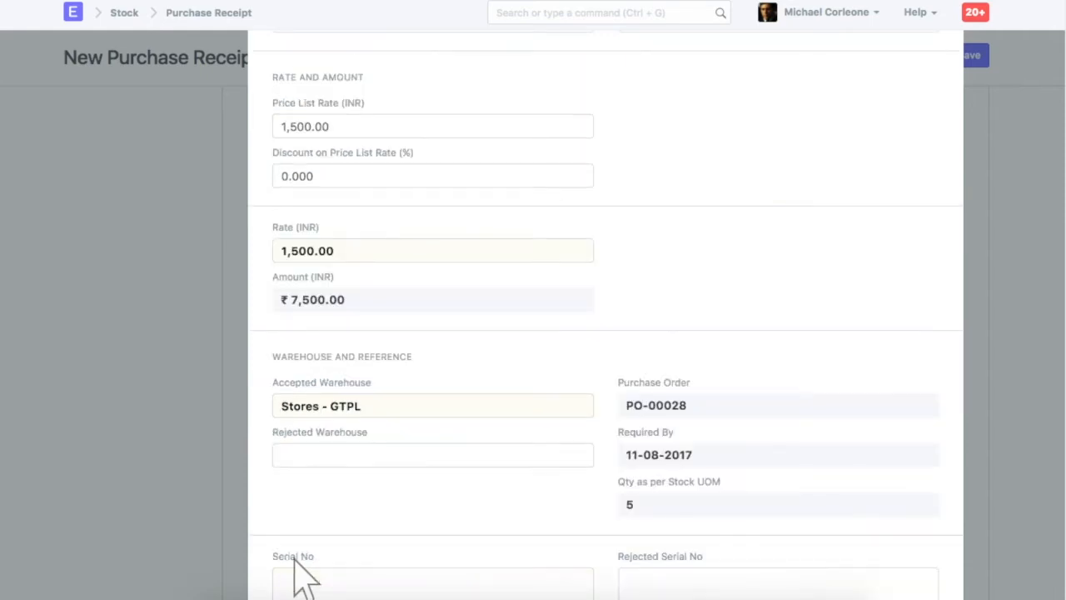
pyautogui.scroll(-3)
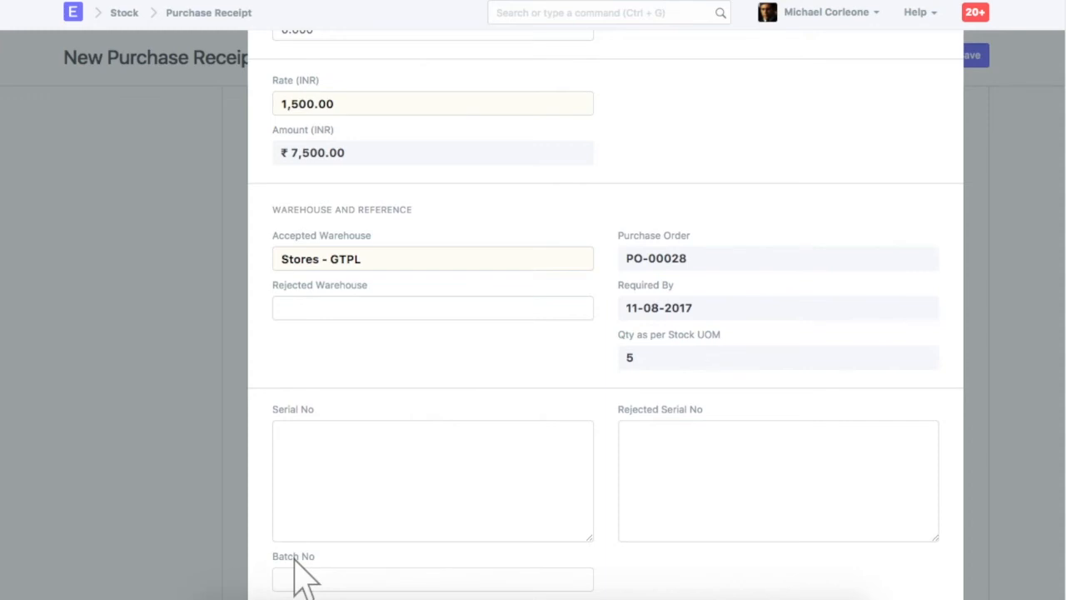
pyautogui.scroll(-3)
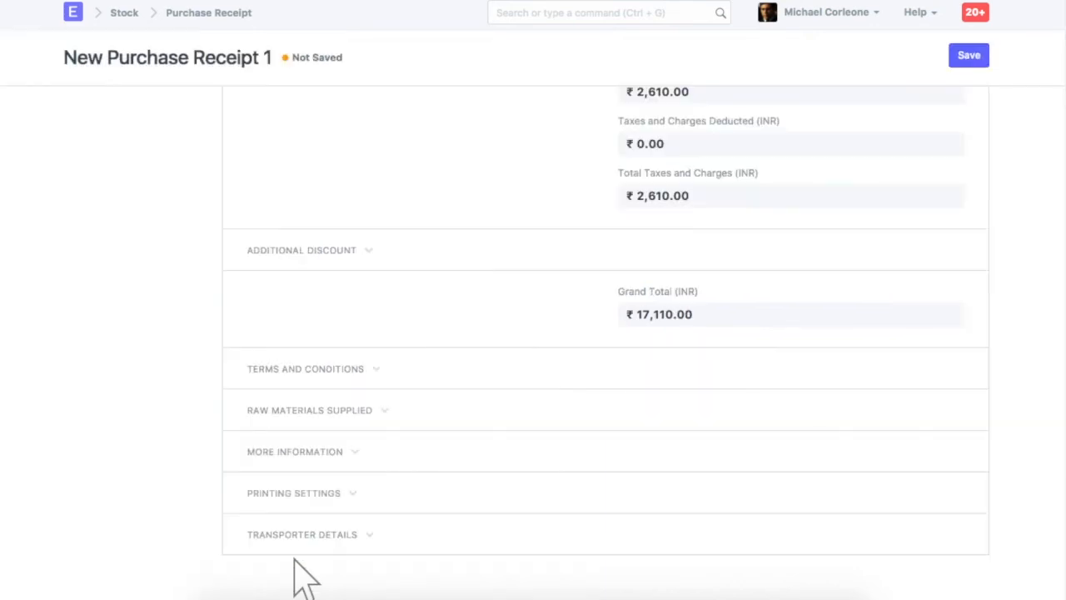
# Save and submit receipt PREC-00021, then begin a purchase invoice from it
pyautogui.click(969, 55)
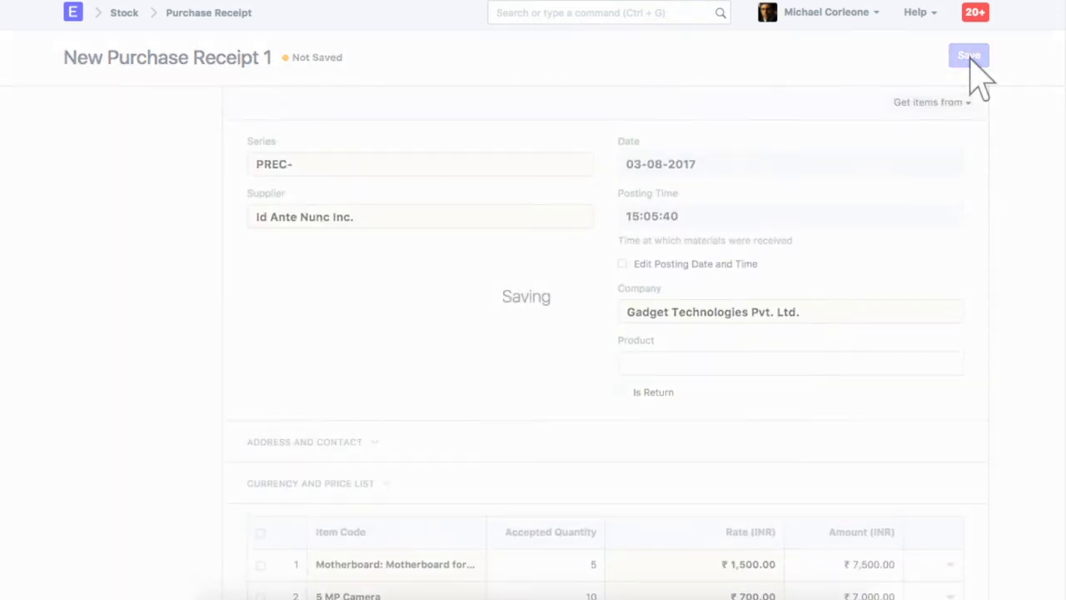
pyautogui.click(963, 56)
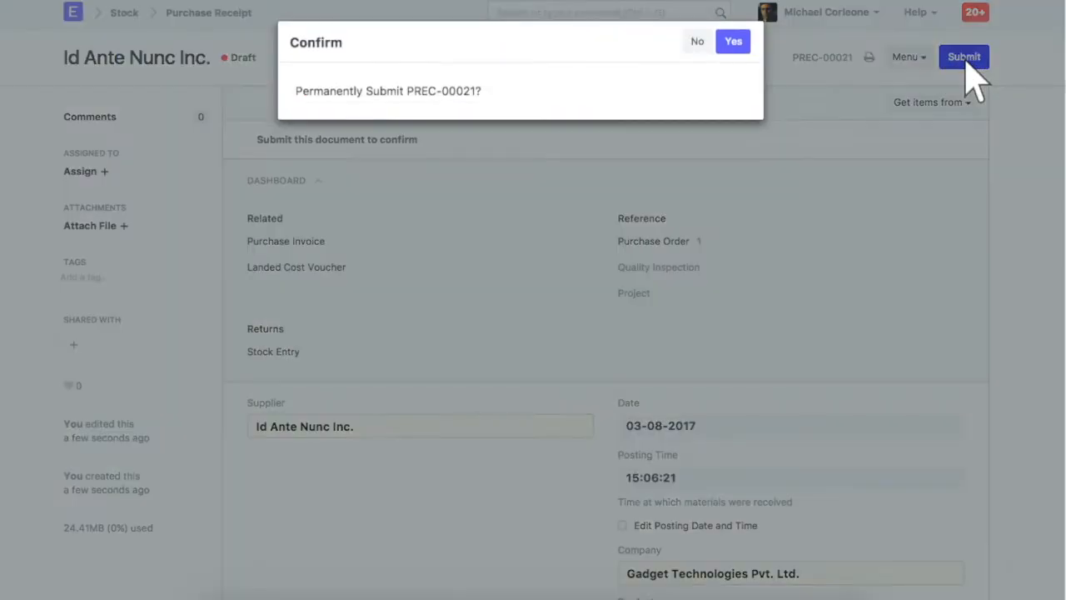
pyautogui.click(733, 40)
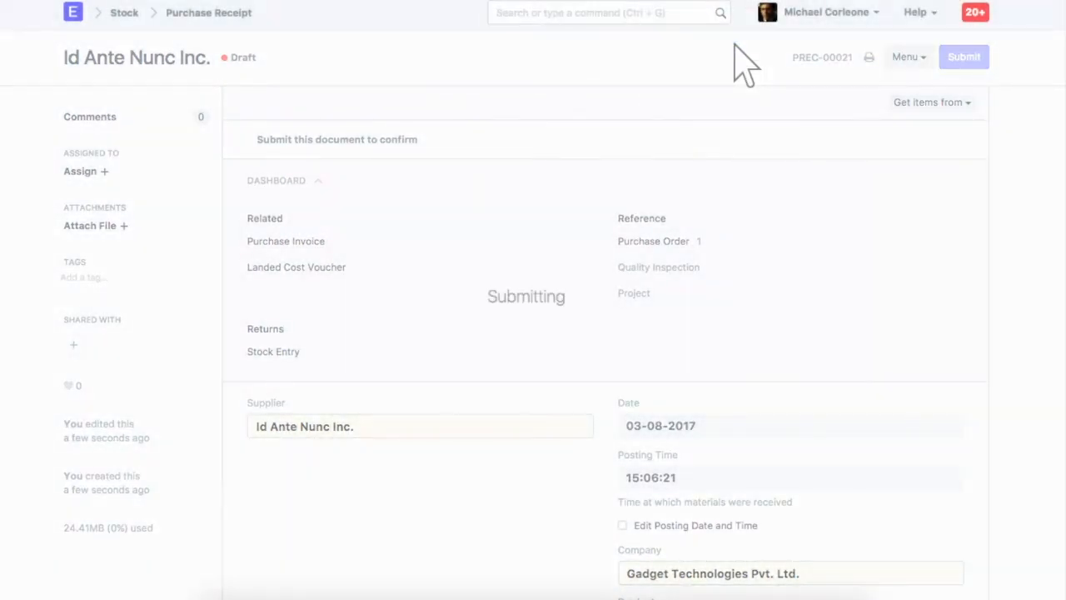
pyautogui.click(962, 56)
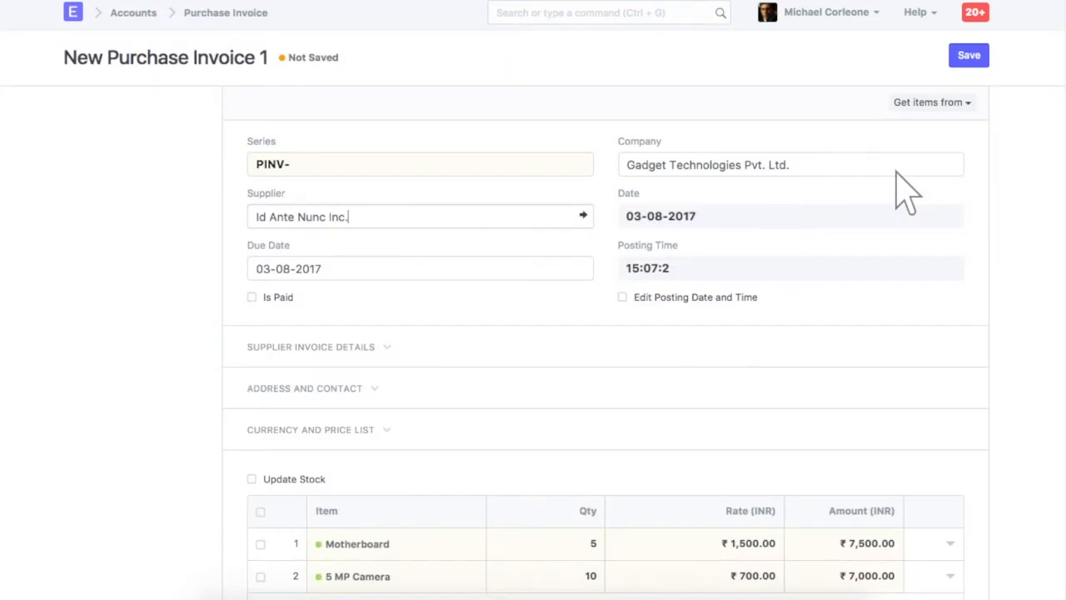
pyautogui.moveTo(903, 200)
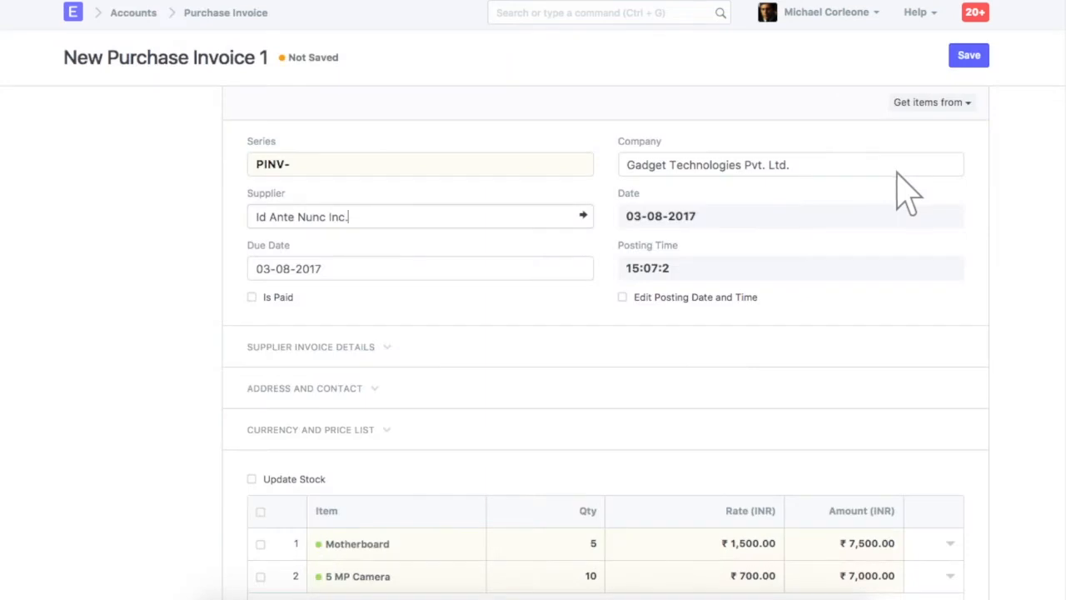
# Set the Motherboard line's expense head to Cost of Goods Sold - GTPL
pyautogui.click(357, 543)
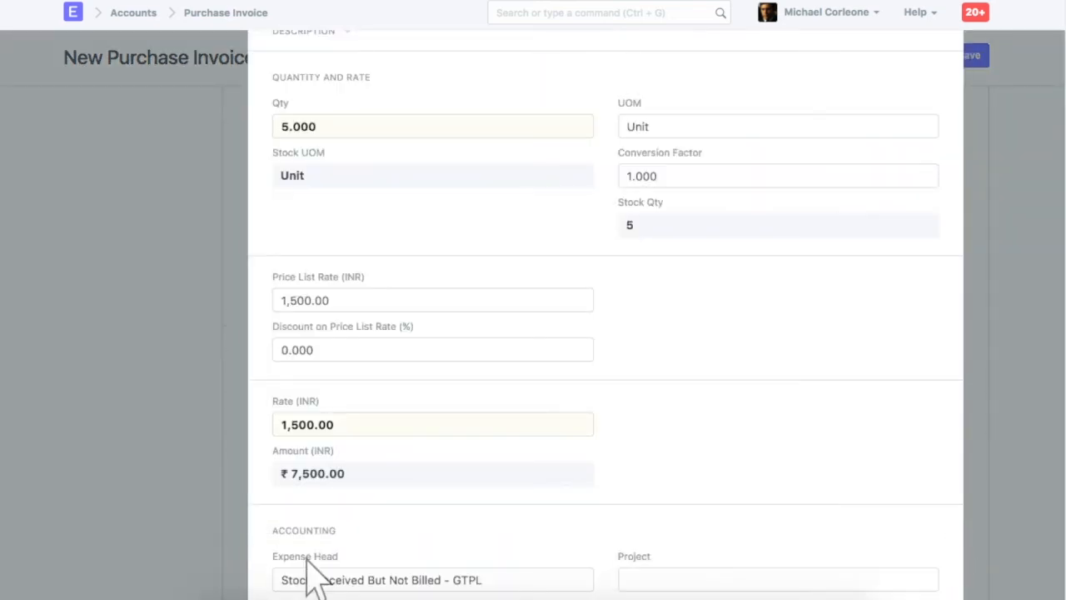
pyautogui.scroll(-3)
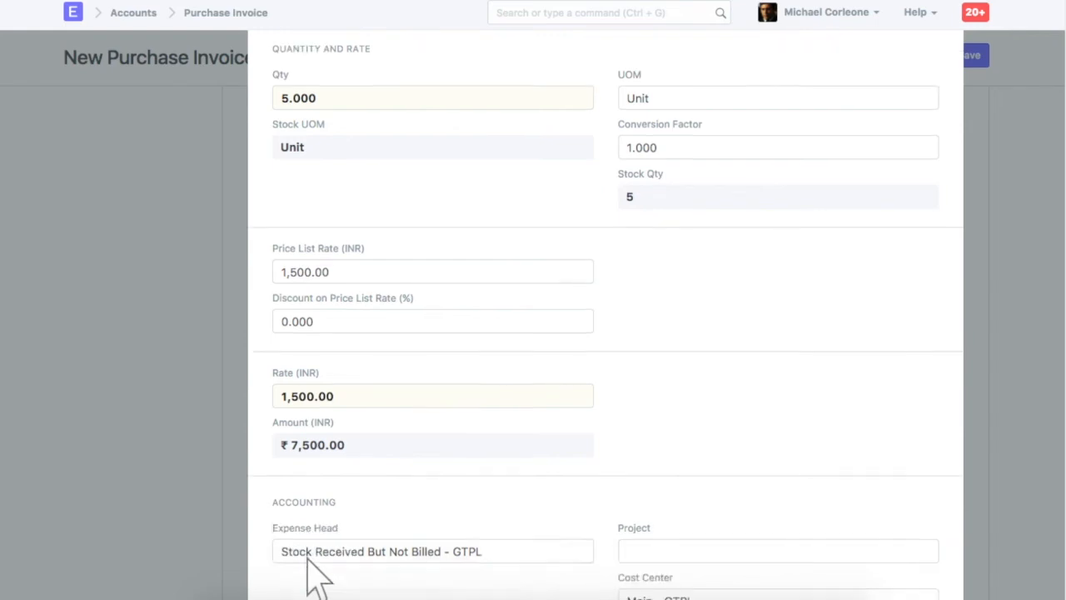
pyautogui.write('cost of good')
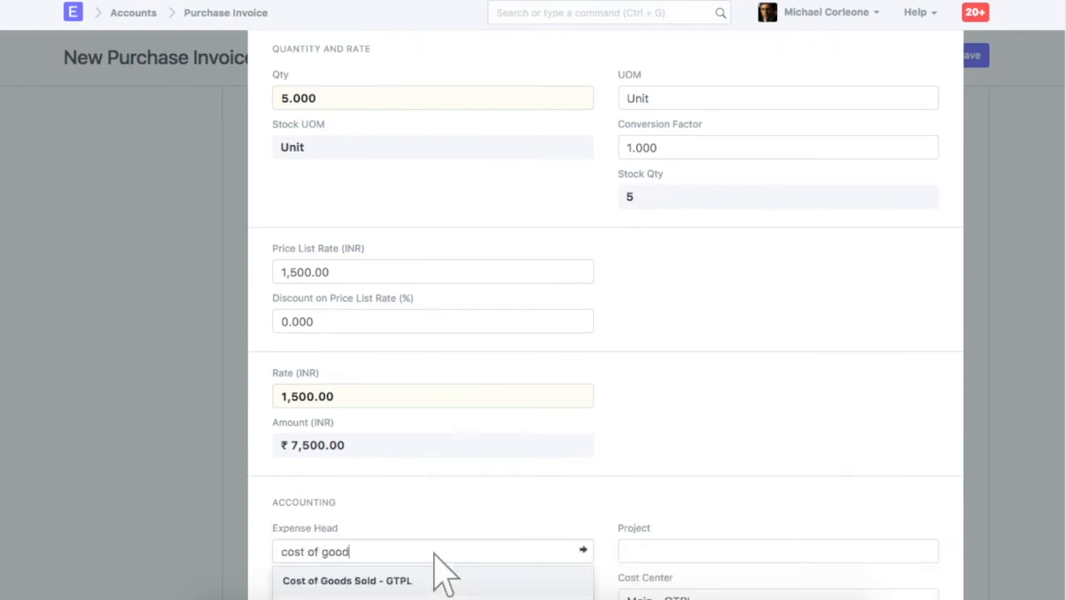
pyautogui.click(346, 580)
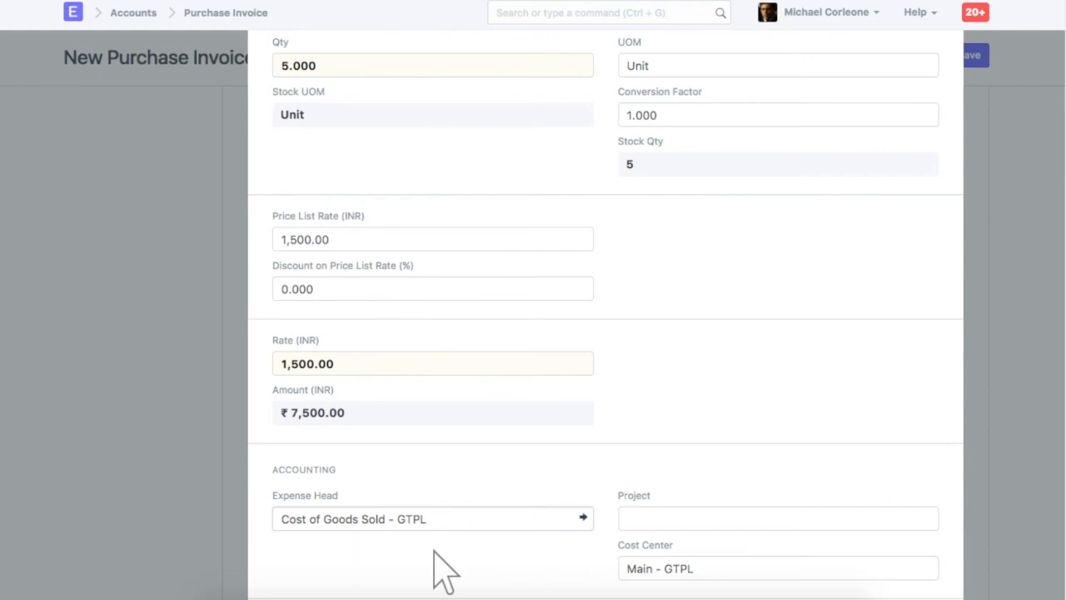
pyautogui.scroll(-3)
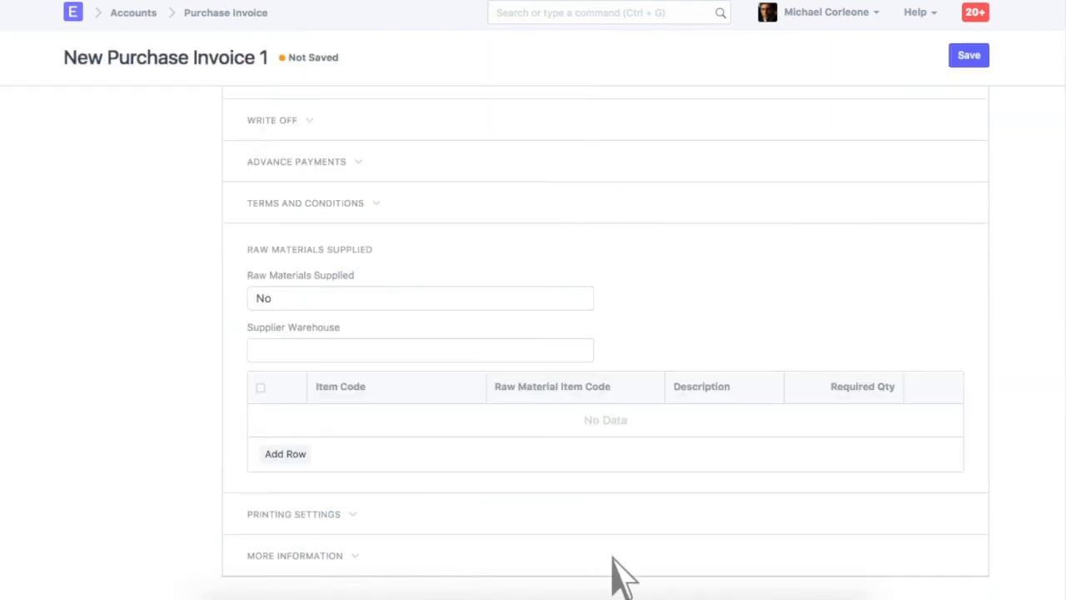
# Check Credit To under More Information and save the purchase invoice
pyautogui.click(295, 554)
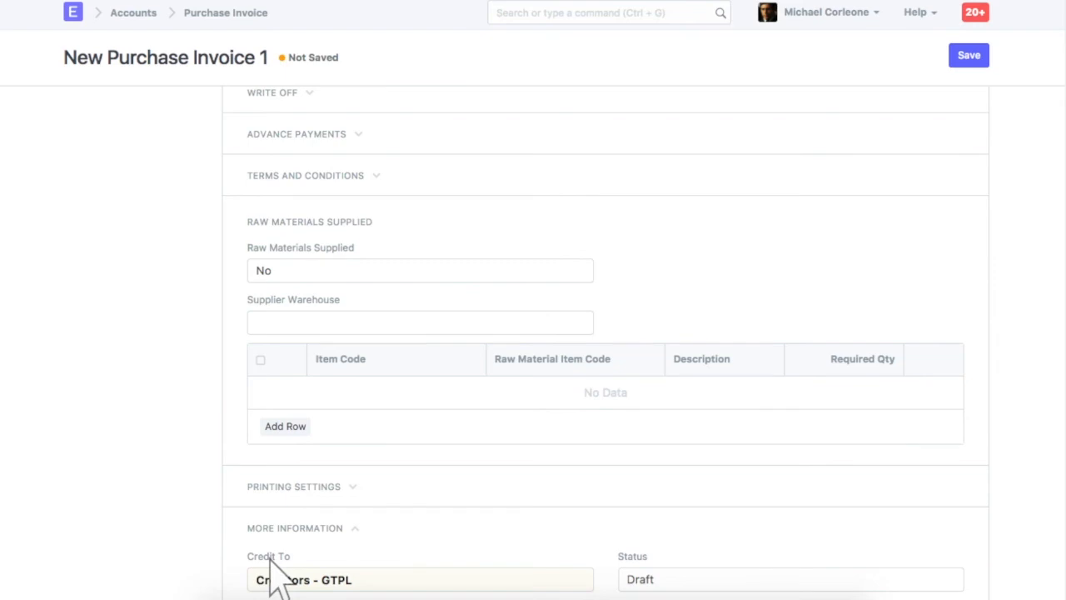
pyautogui.click(969, 55)
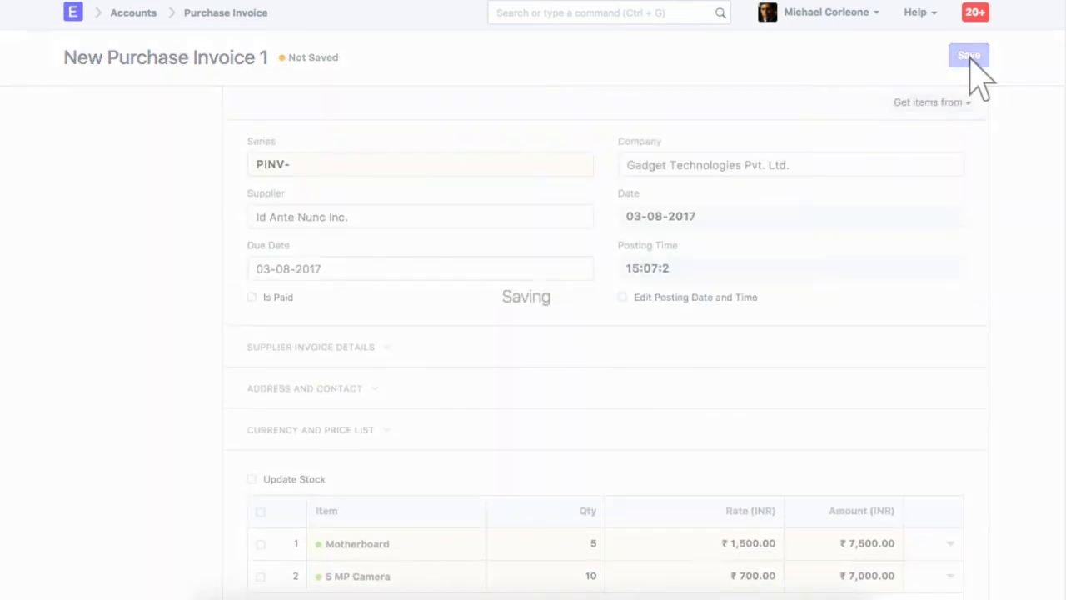
# Submit invoice PINV-00024 as Unpaid and begin making a payment entry from it
pyautogui.click(969, 55)
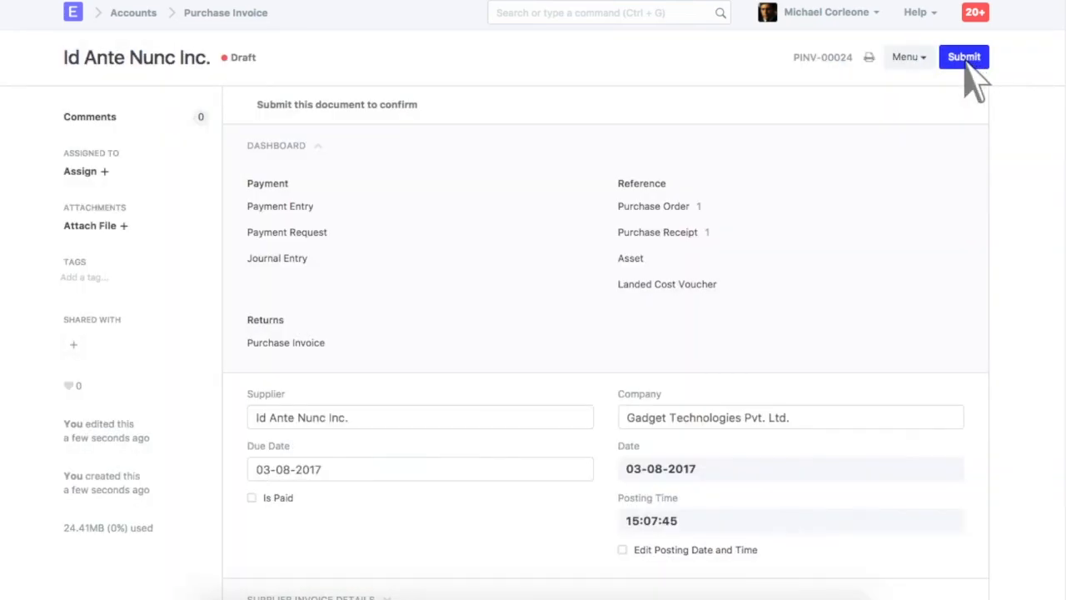
pyautogui.click(963, 57)
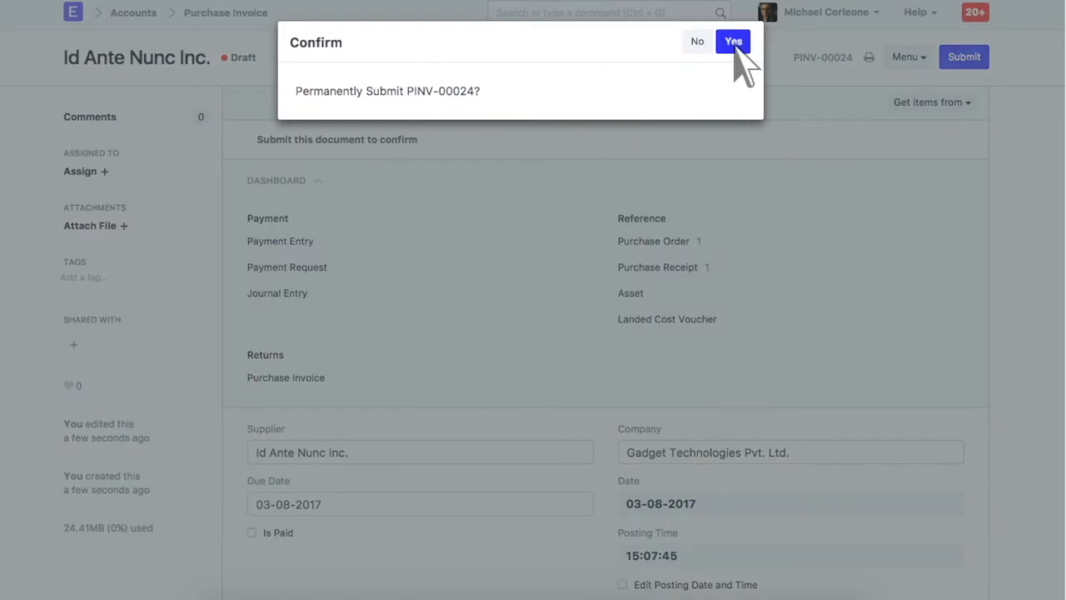
pyautogui.click(732, 40)
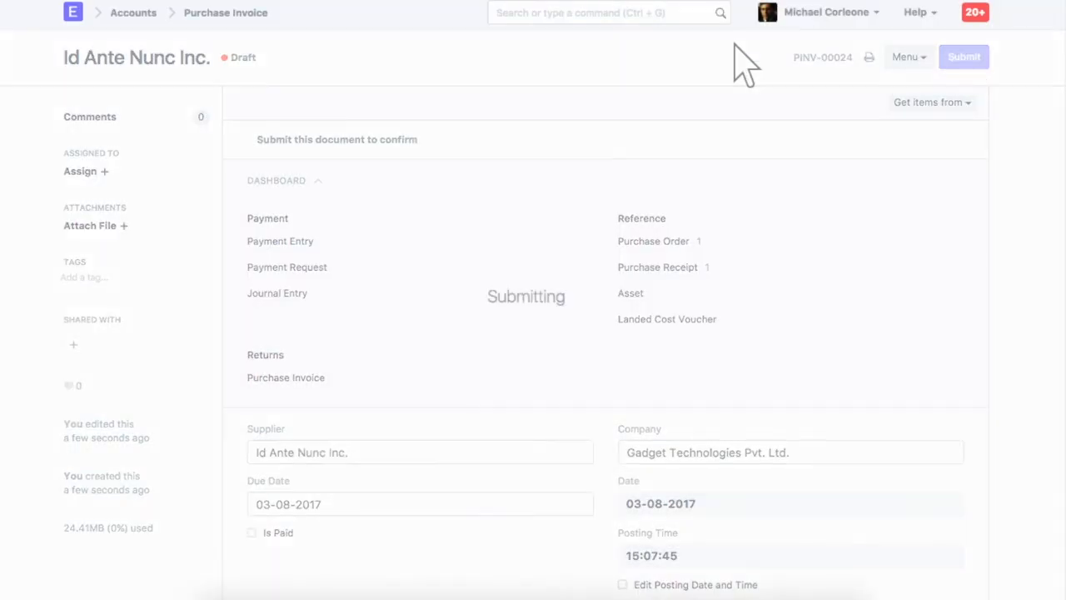
pyautogui.click(962, 57)
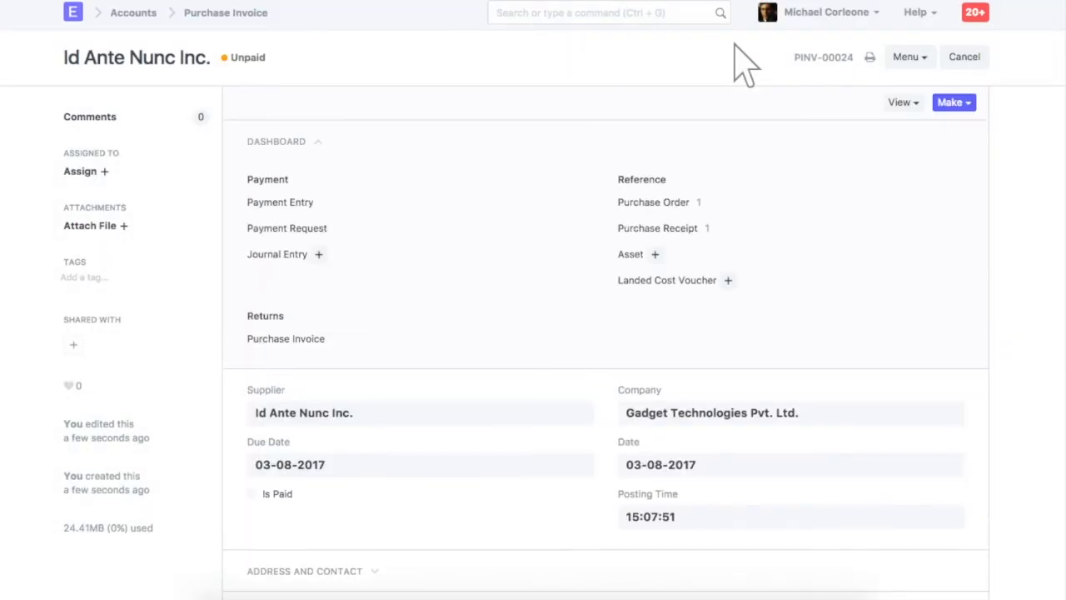
pyautogui.click(899, 101)
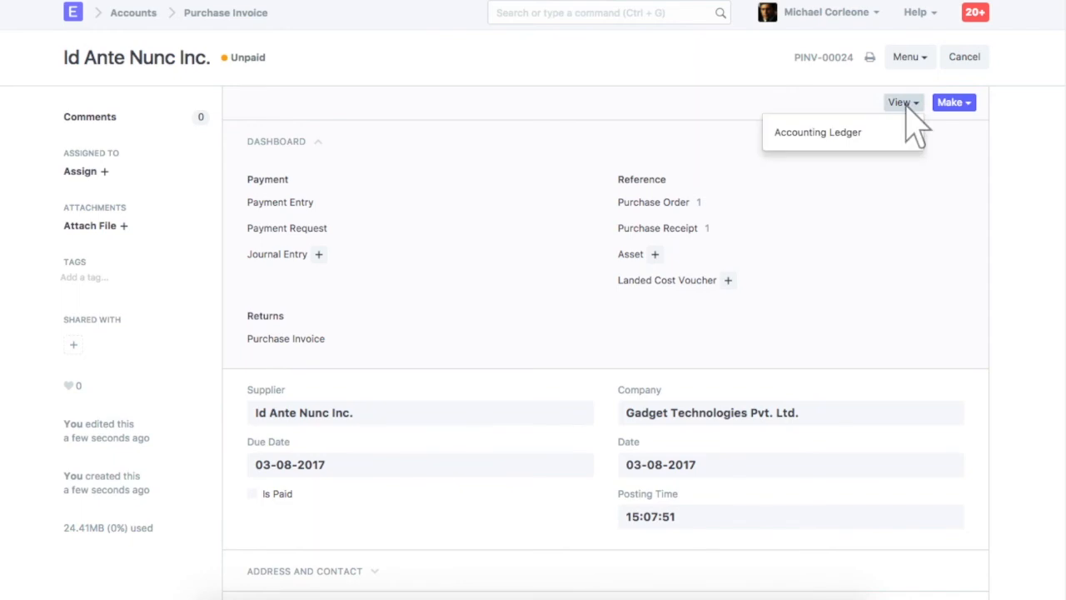
# Create a payment from invoice PINV-00024, opening a draft ₹17,110 payment entry for Id Ante Nunc Inc
pyautogui.click(953, 102)
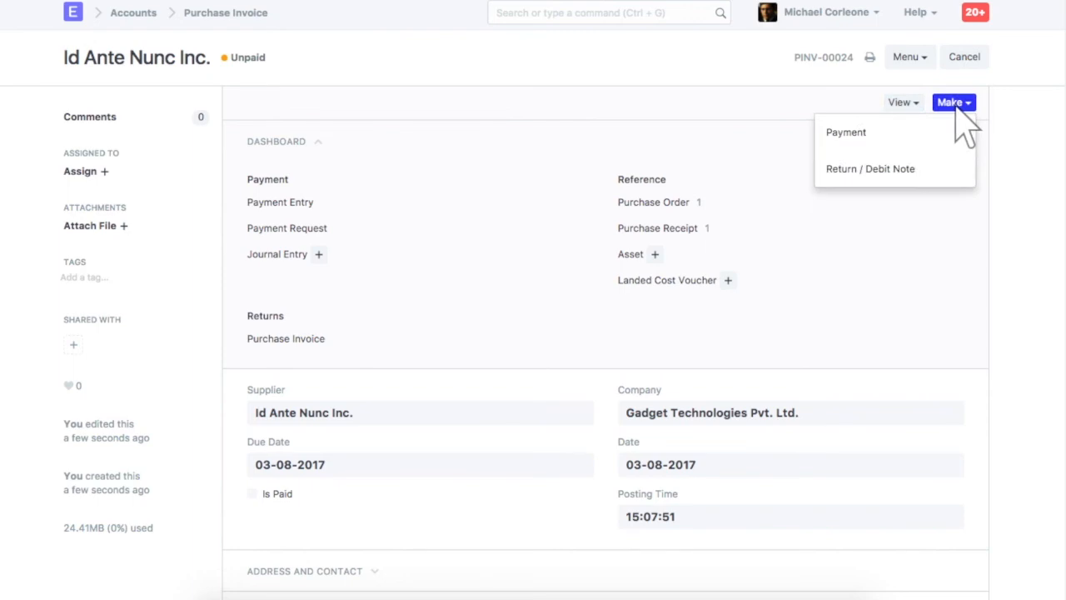
pyautogui.click(906, 153)
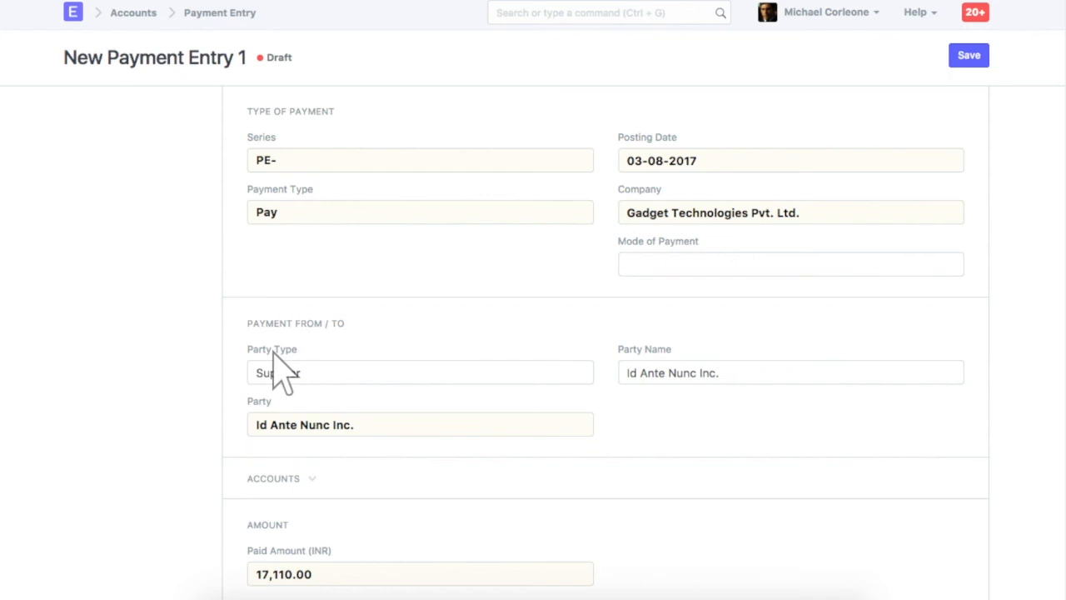
pyautogui.scroll(-3)
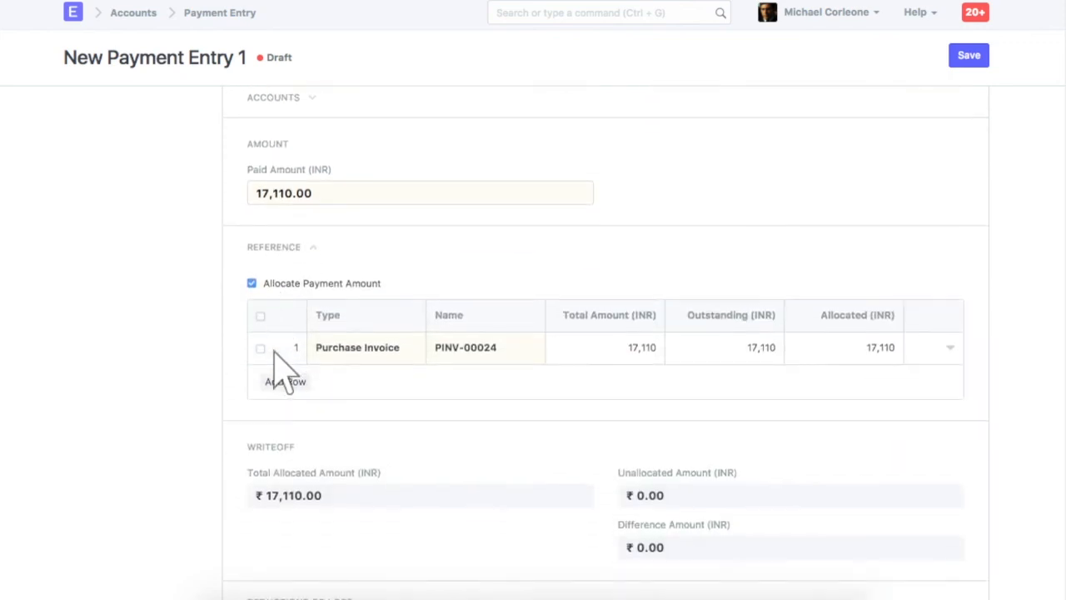
pyautogui.moveTo(298, 193)
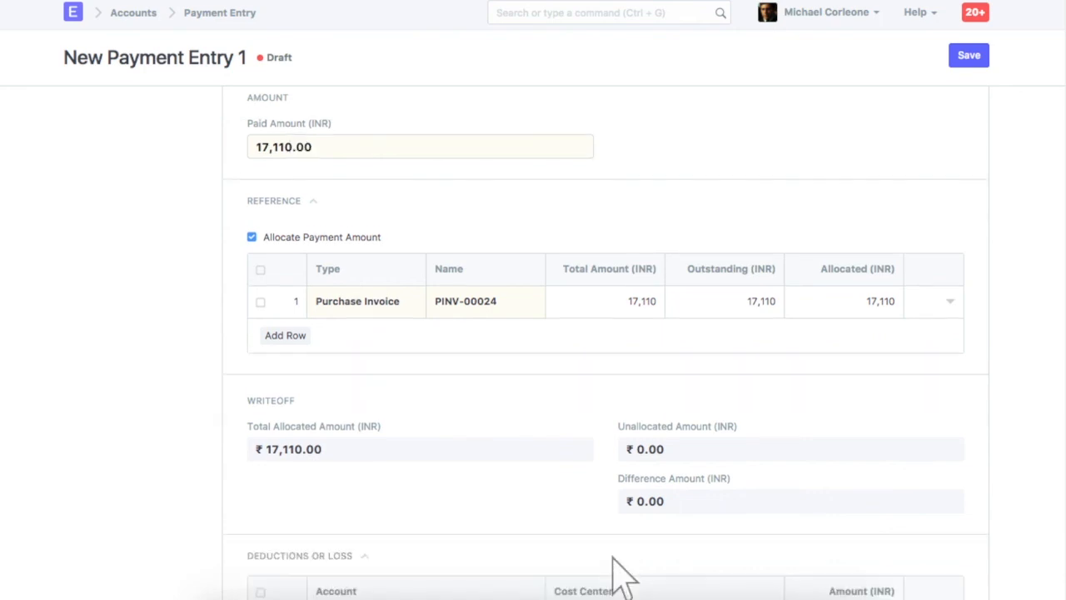
pyautogui.scroll(-3)
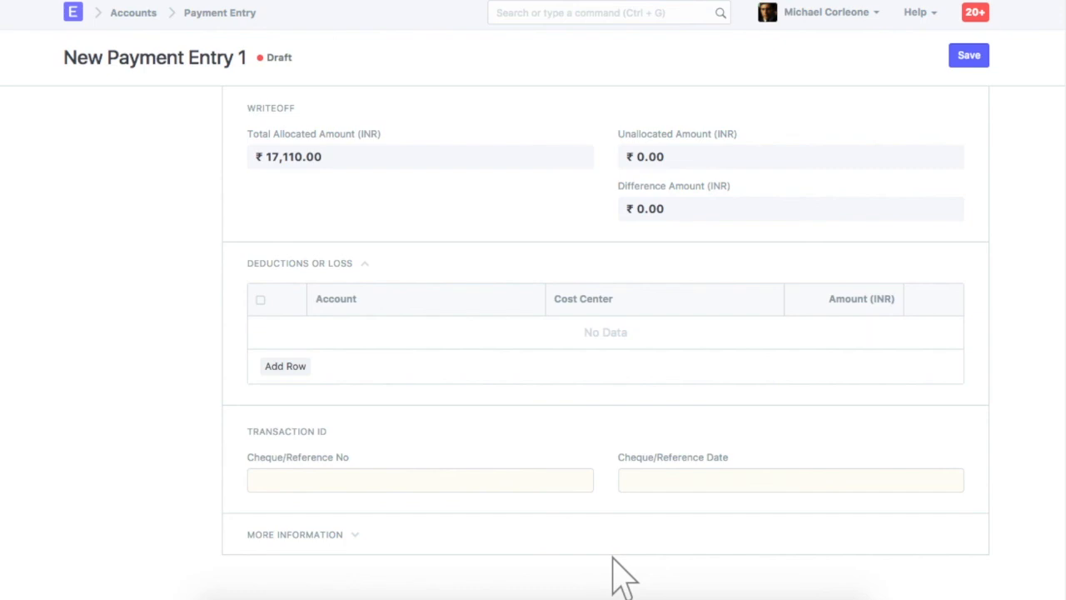
# Enter cheque reference UBI85486878 with reference date 31-07-2017 on the payment entry
pyautogui.write('UBI854')
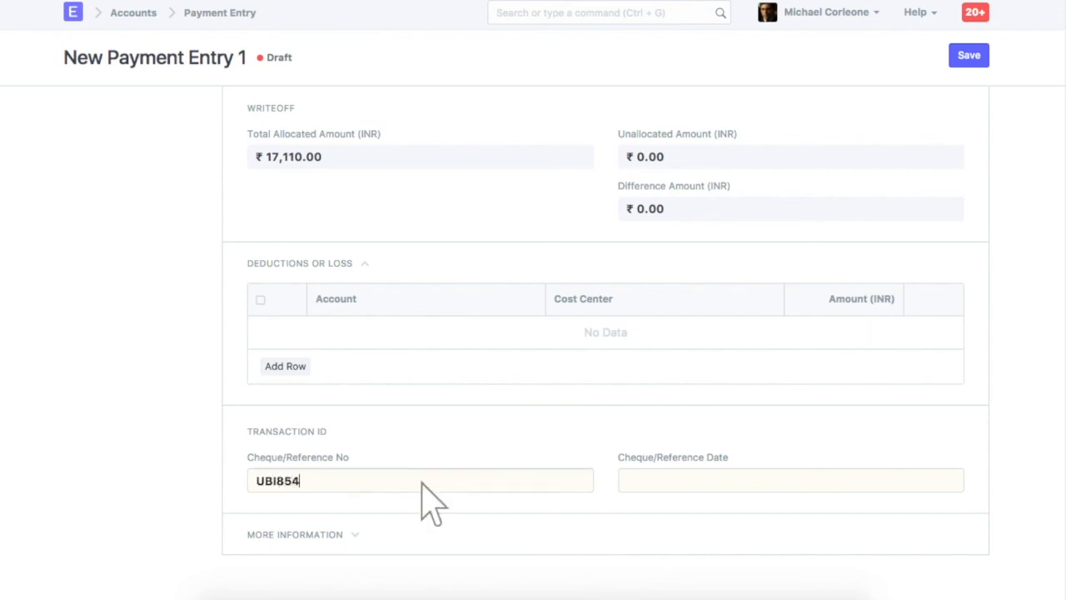
pyautogui.click(789, 480)
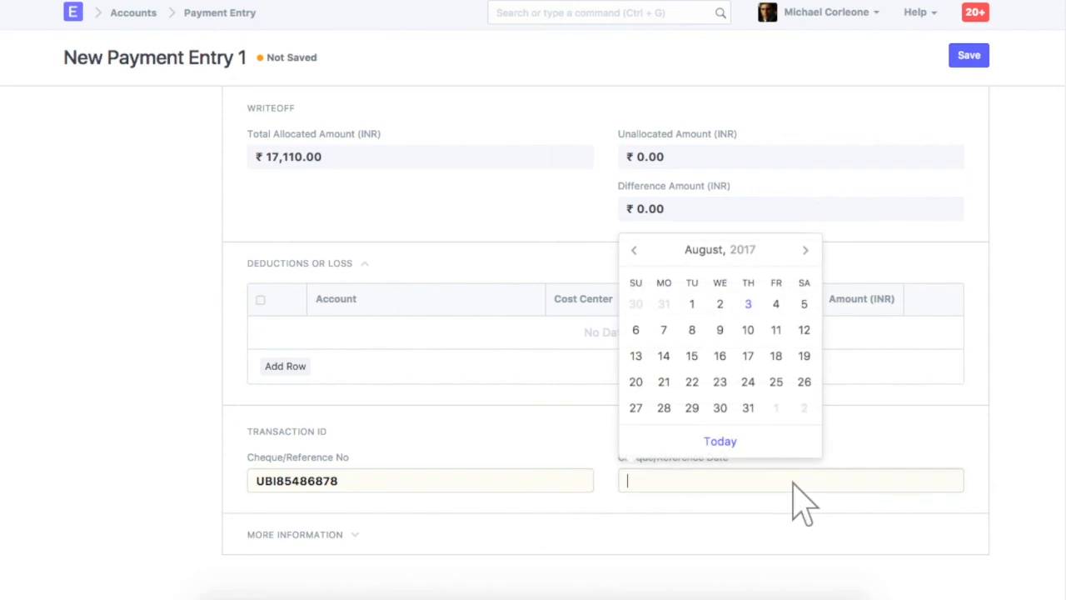
pyautogui.write('31-07-2017')
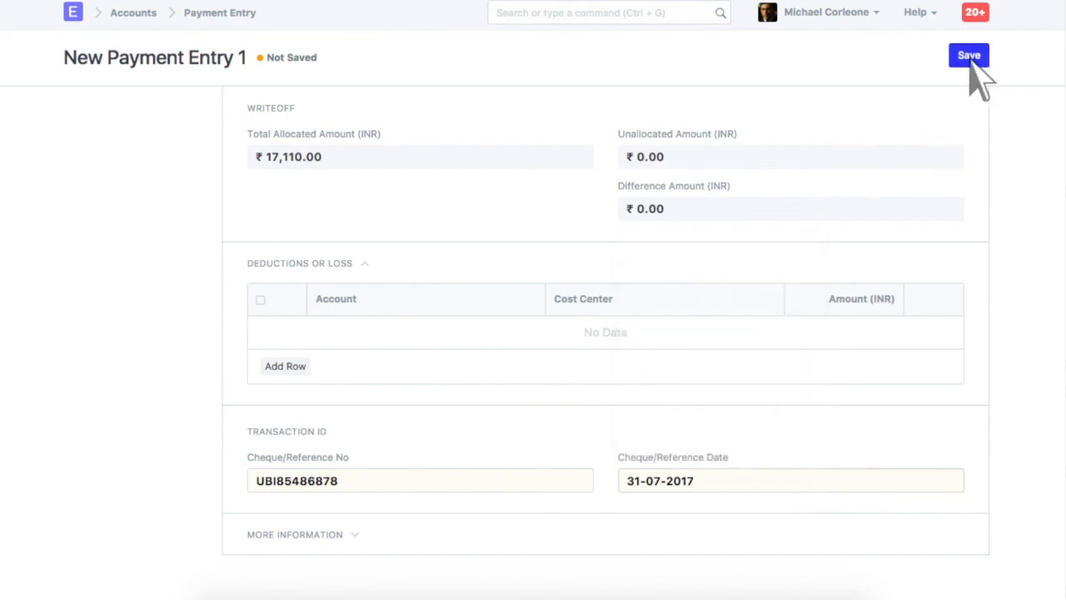
# Save and submit payment entry PE-00037 paying ₹17,110 to Id Ante Nunc Inc
pyautogui.click(969, 55)
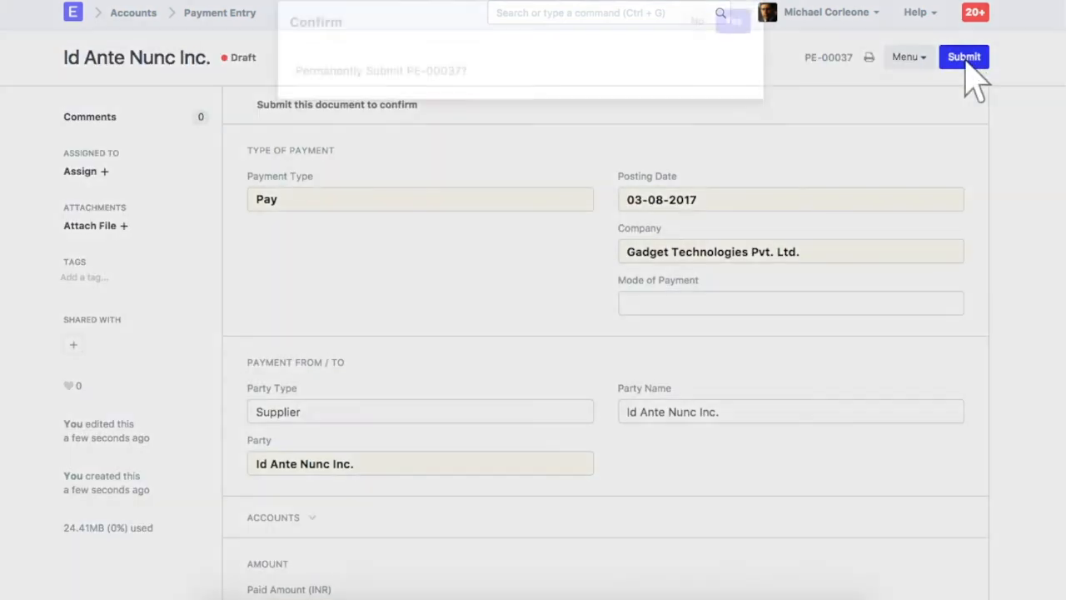
pyautogui.click(733, 20)
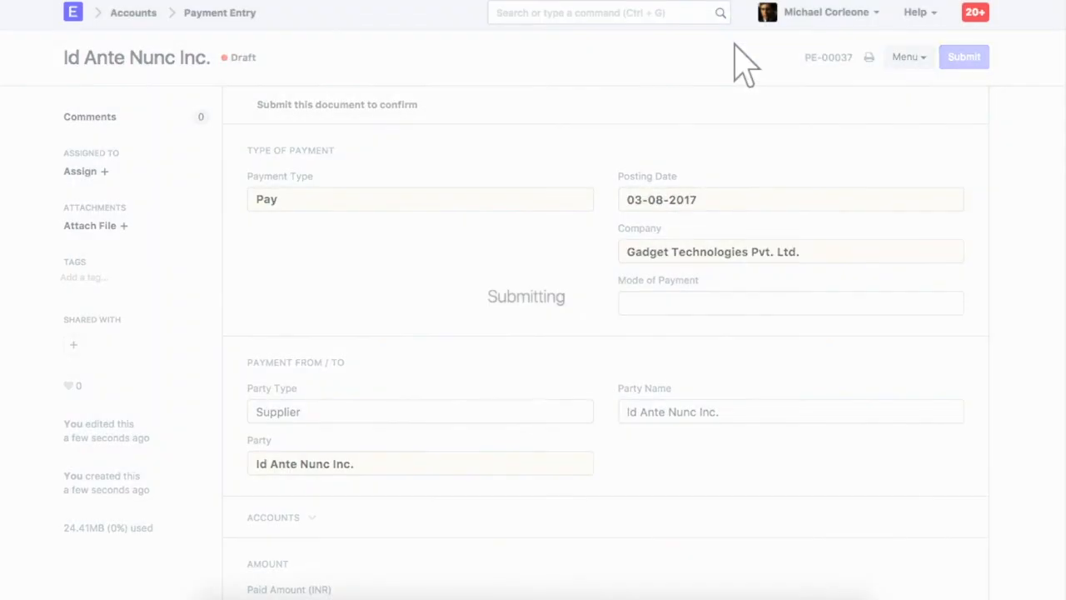
pyautogui.click(963, 57)
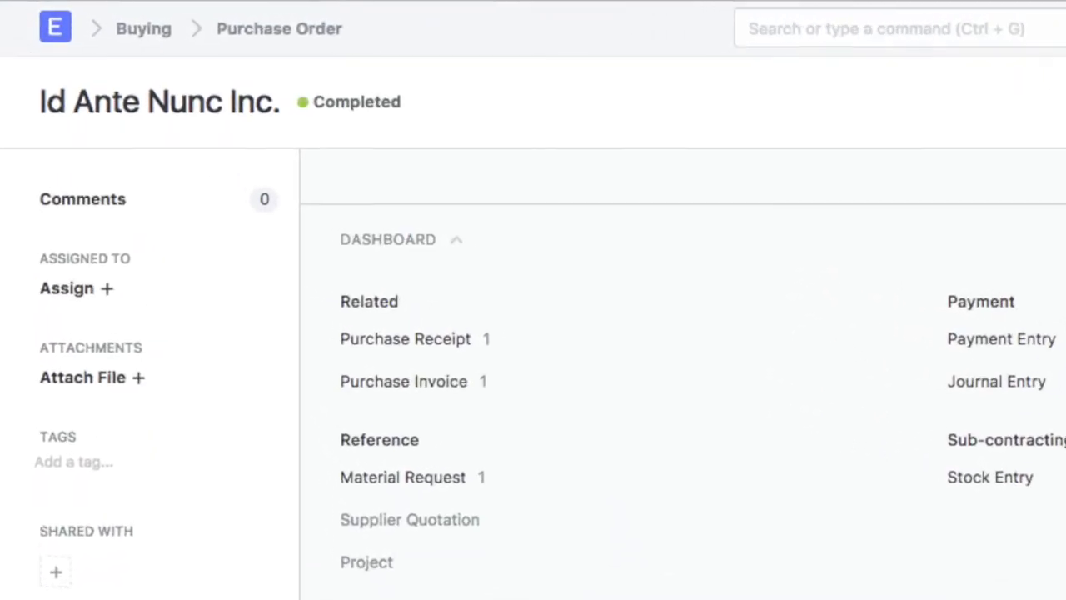
pyautogui.click(1001, 340)
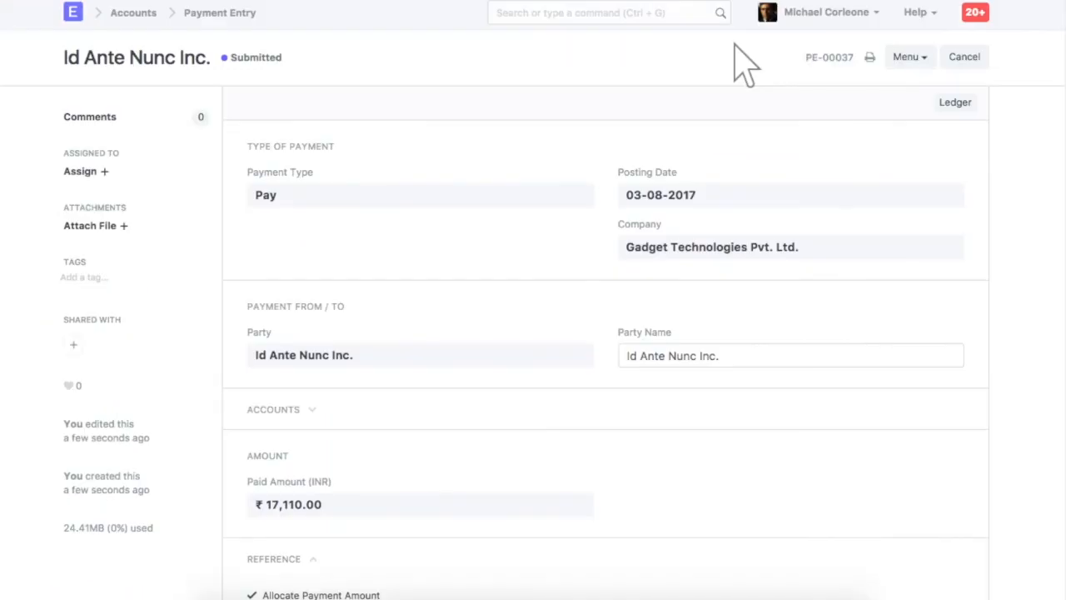